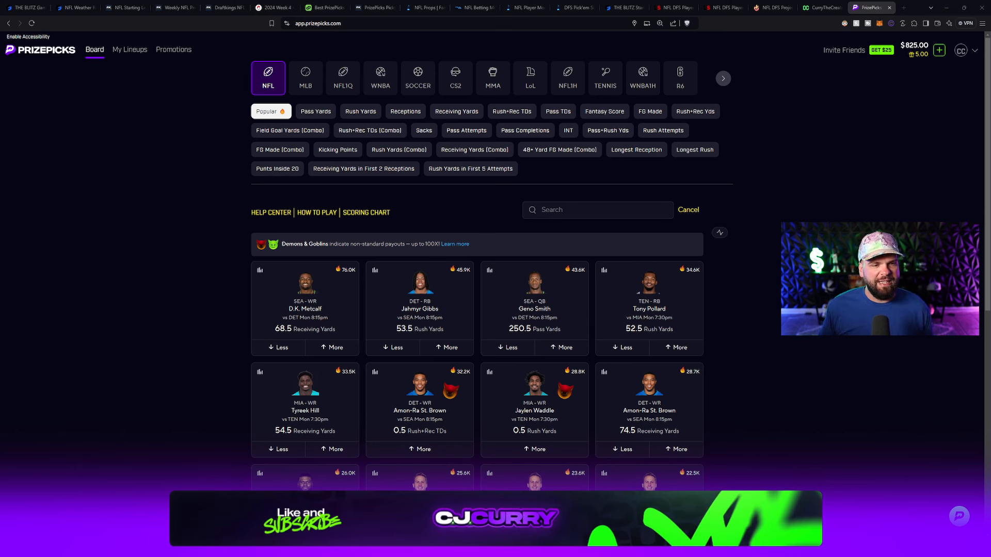
mouse_move(189, 117)
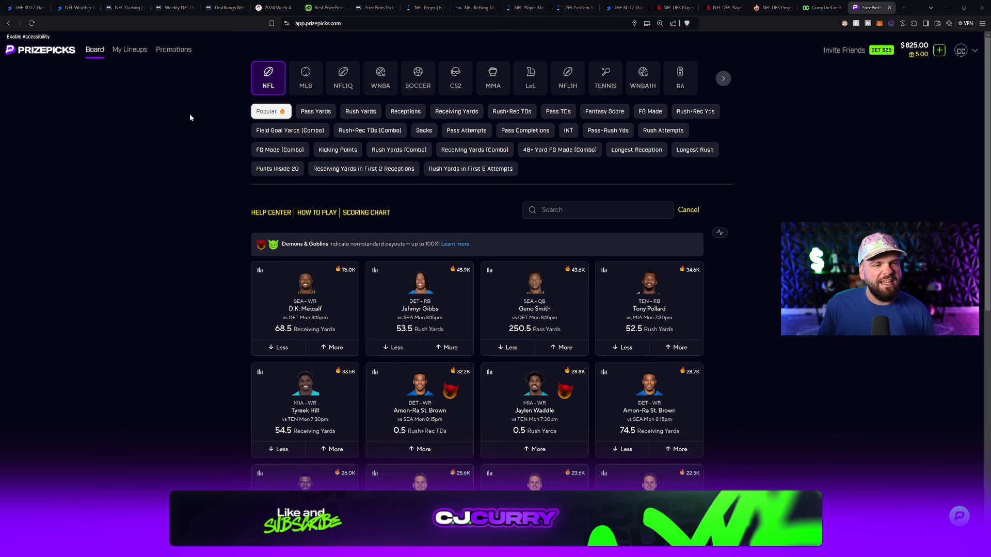
mouse_move(181, 133)
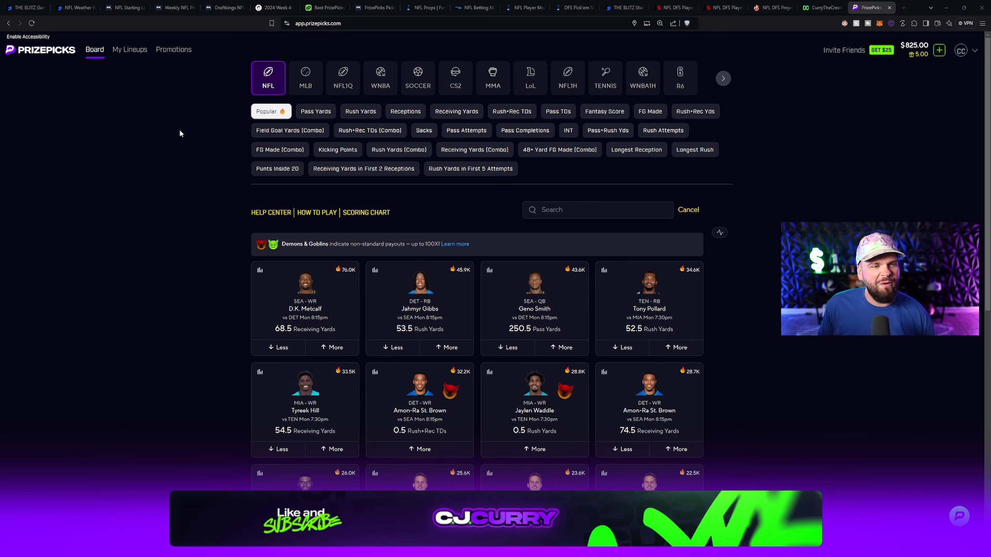
mouse_move(243, 307)
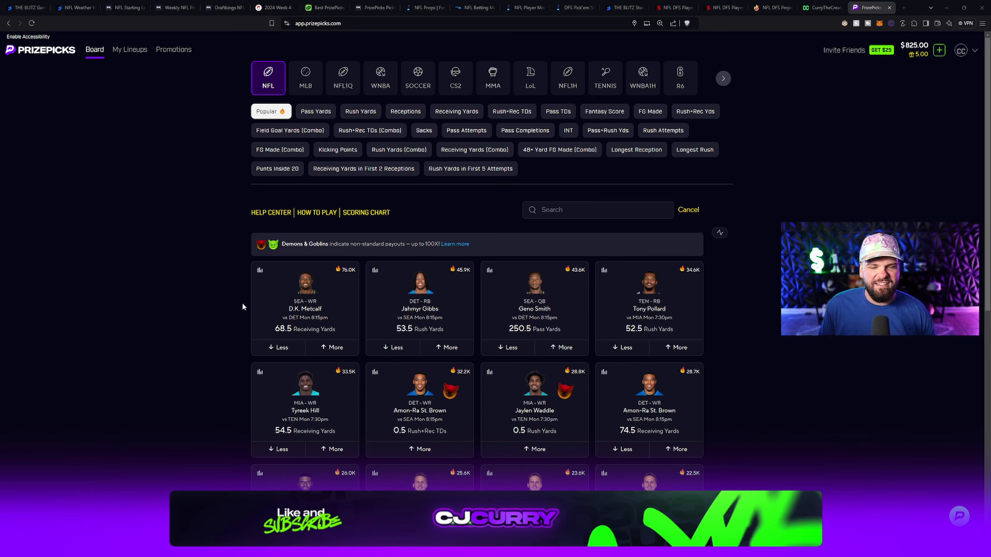
mouse_move(169, 85)
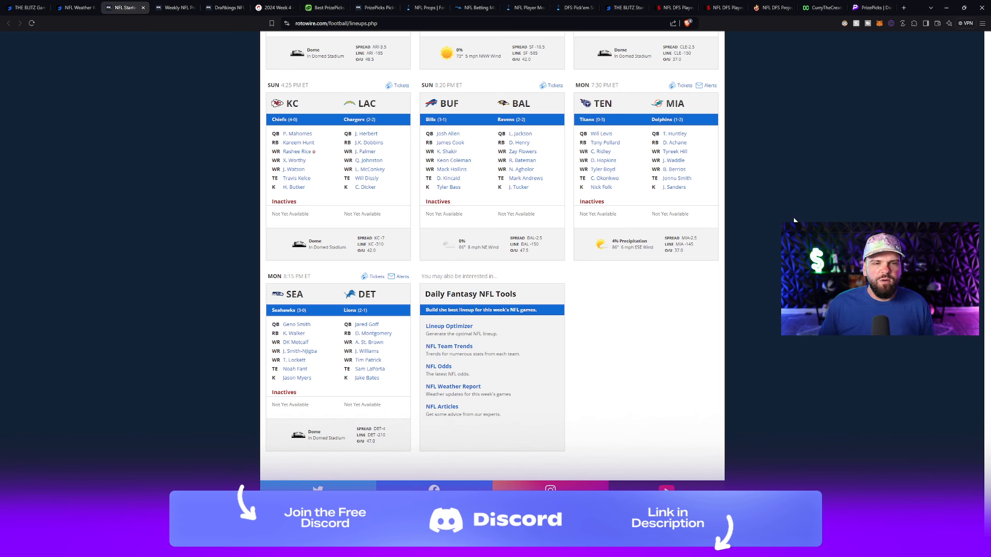
mouse_move(805, 181)
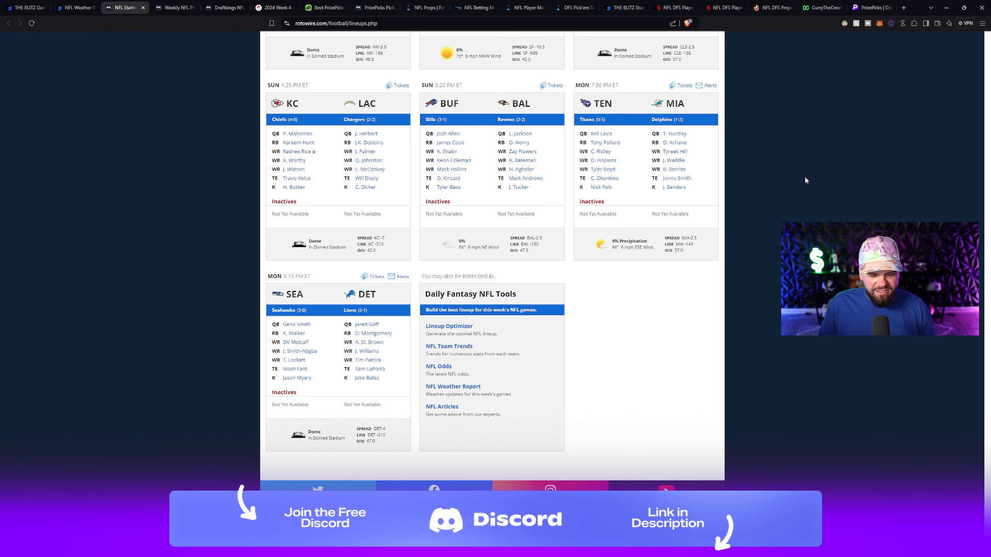
Search 'josh' and add Josh Whyle's 10.5 receiving yards on More to the lineup.
left_click(871, 6)
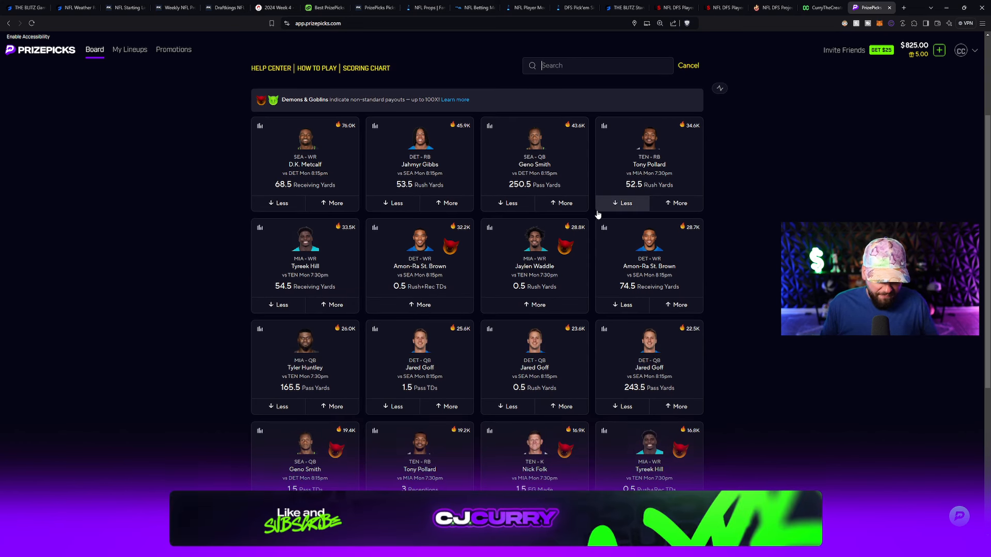
type("jo")
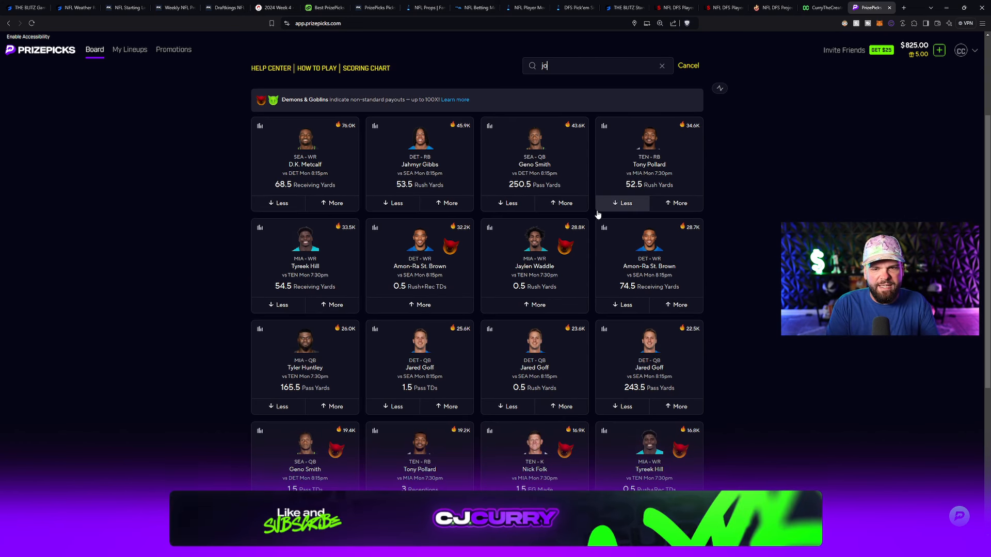
type("sh")
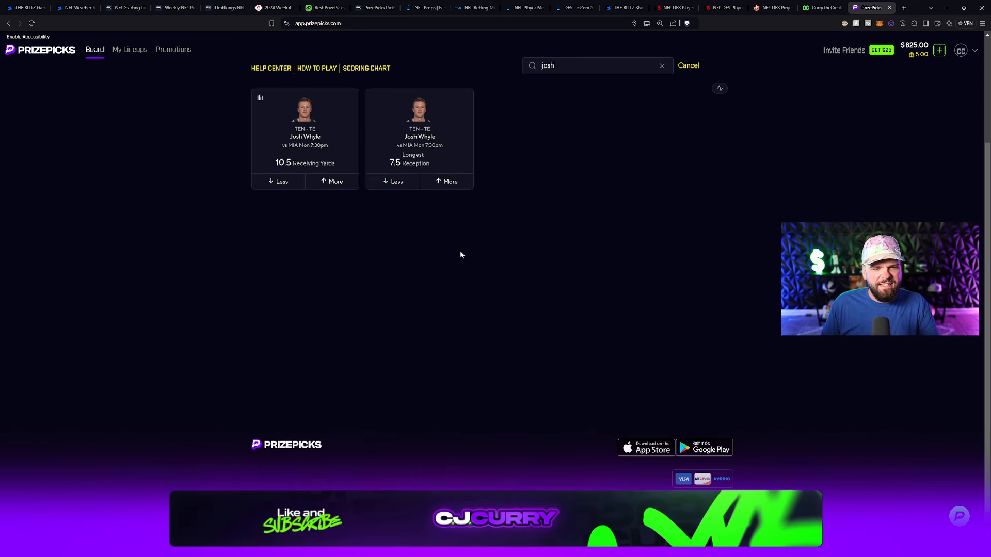
left_click(335, 181)
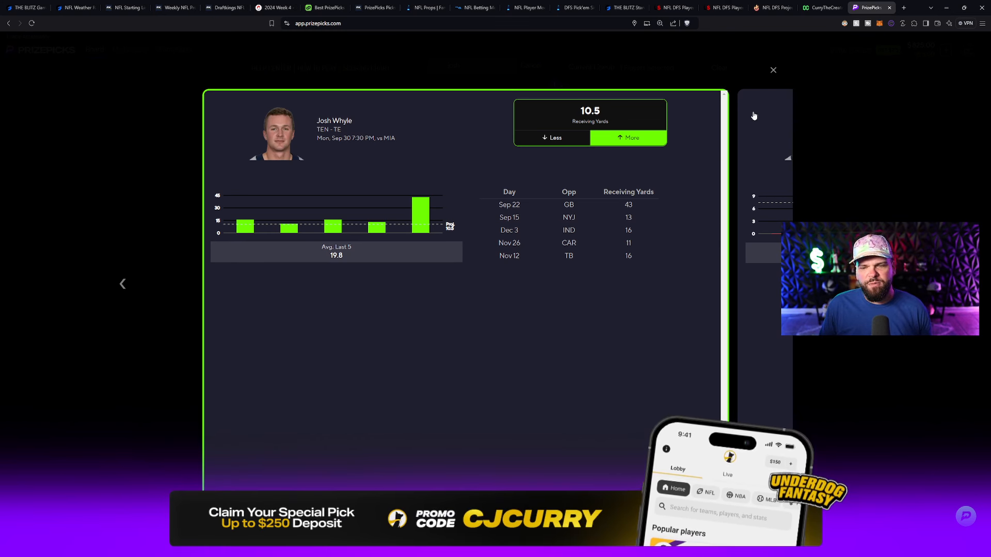
left_click(772, 70)
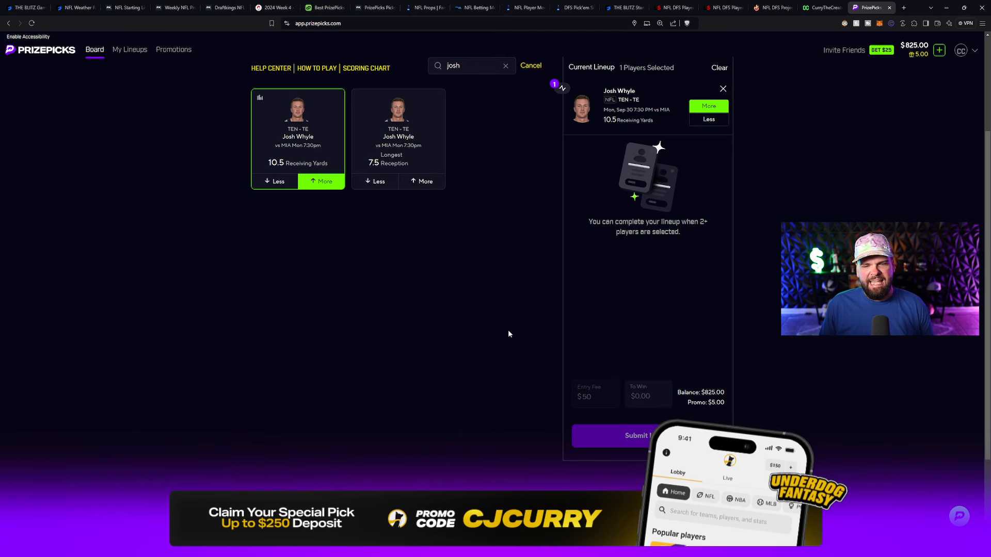
mouse_move(492, 329)
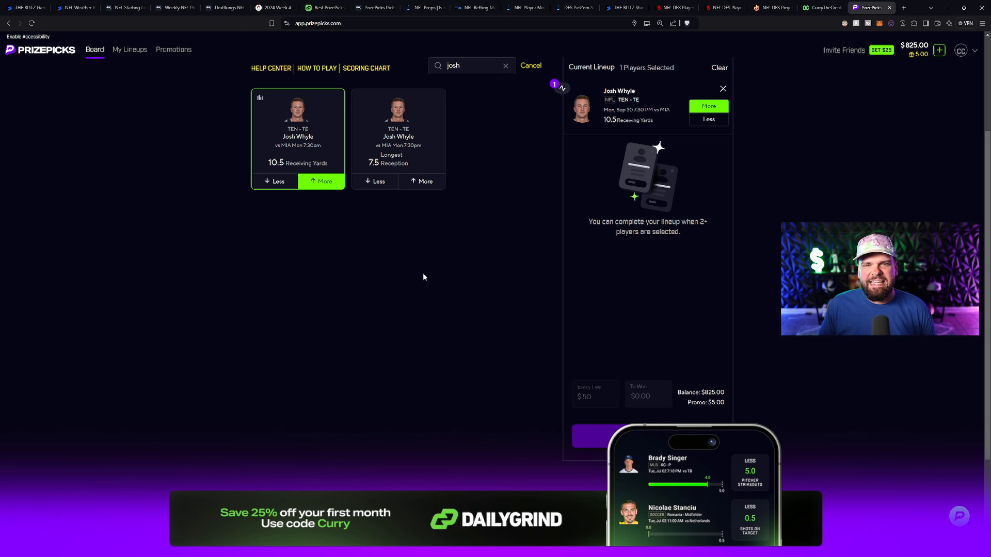
Search 'boyd' to bring up Tyler Boyd's 2.5 receptions card for a More pick.
left_click(505, 66)
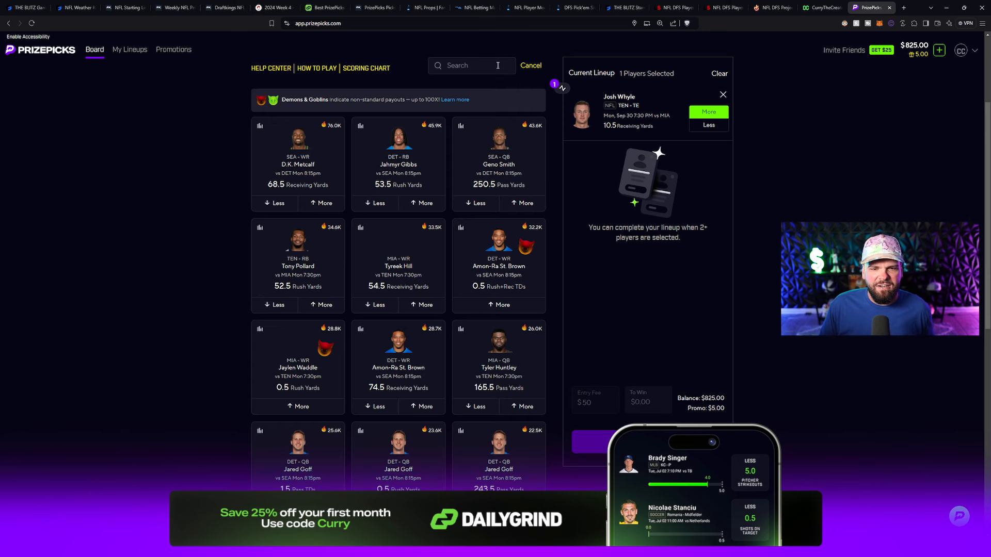
type("boy")
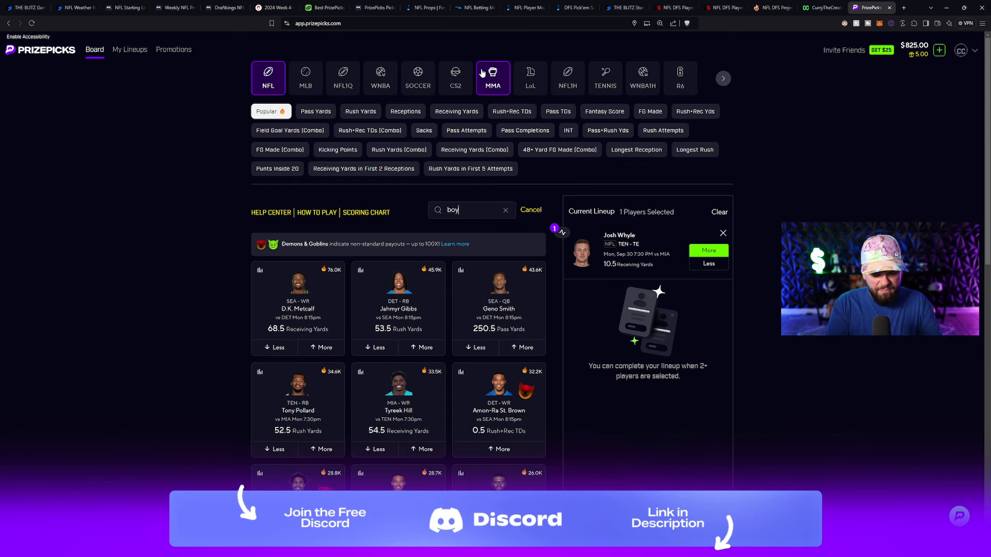
type("d")
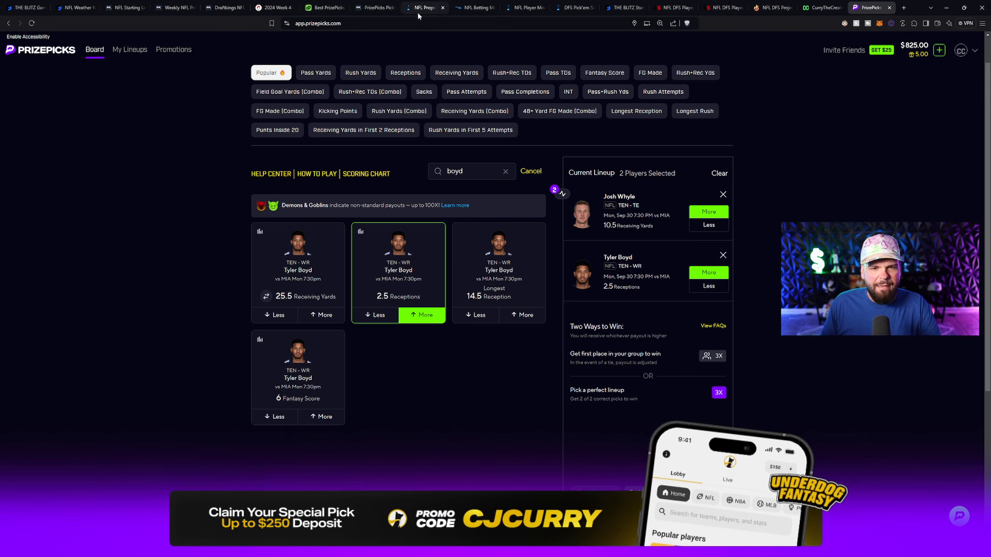
mouse_move(420, 8)
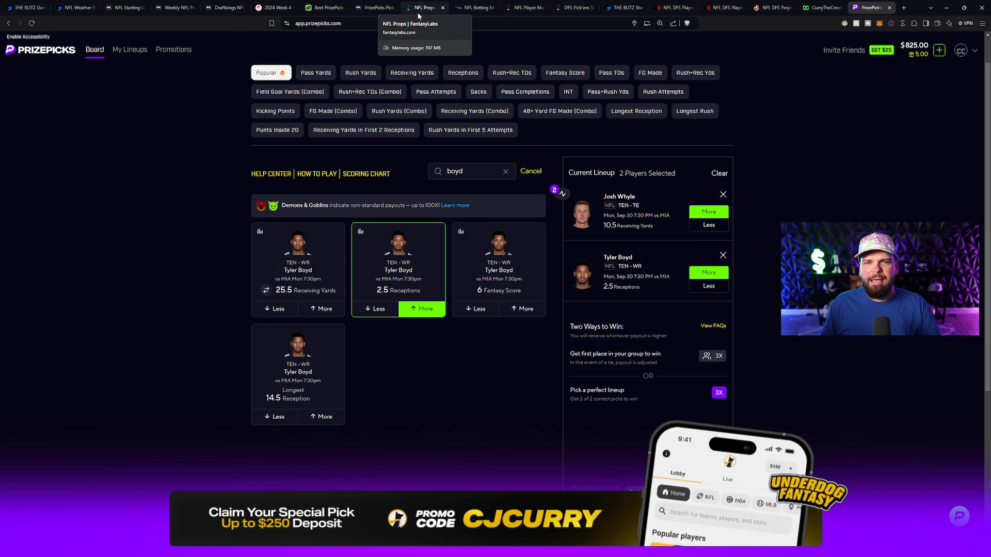
Show FantasyLabs props for Josh Whyle's receiving yards, with his 11.5 projection.
left_click(423, 7)
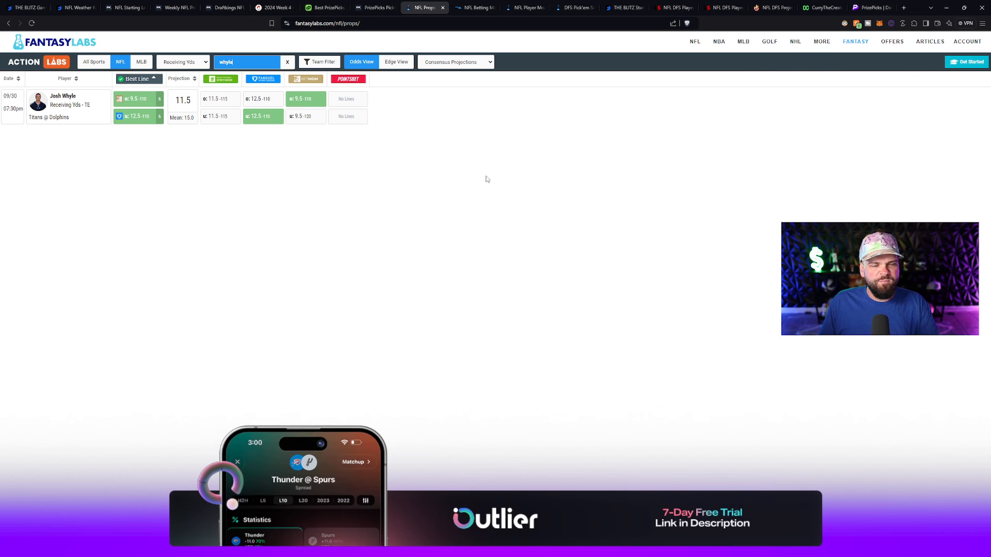
mouse_move(258, 231)
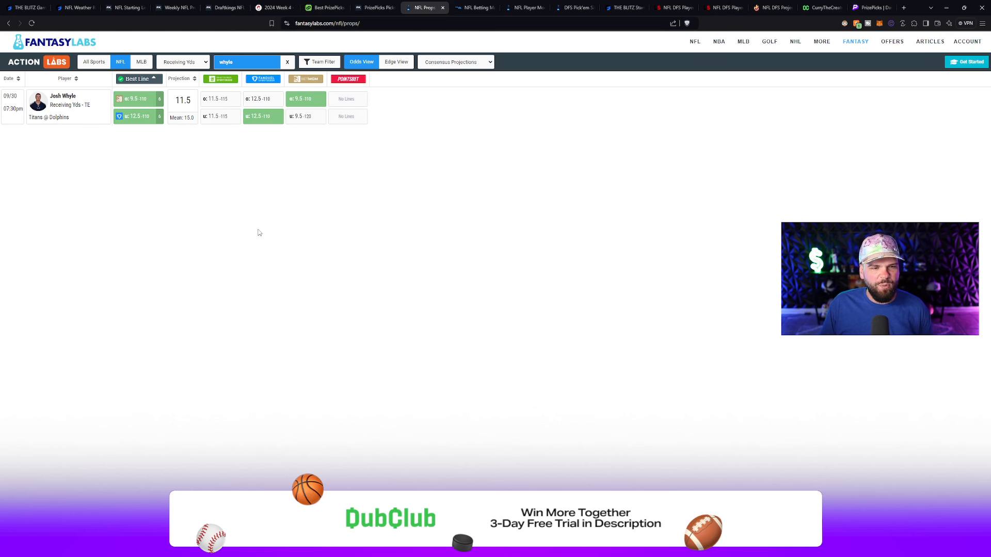
mouse_move(581, 186)
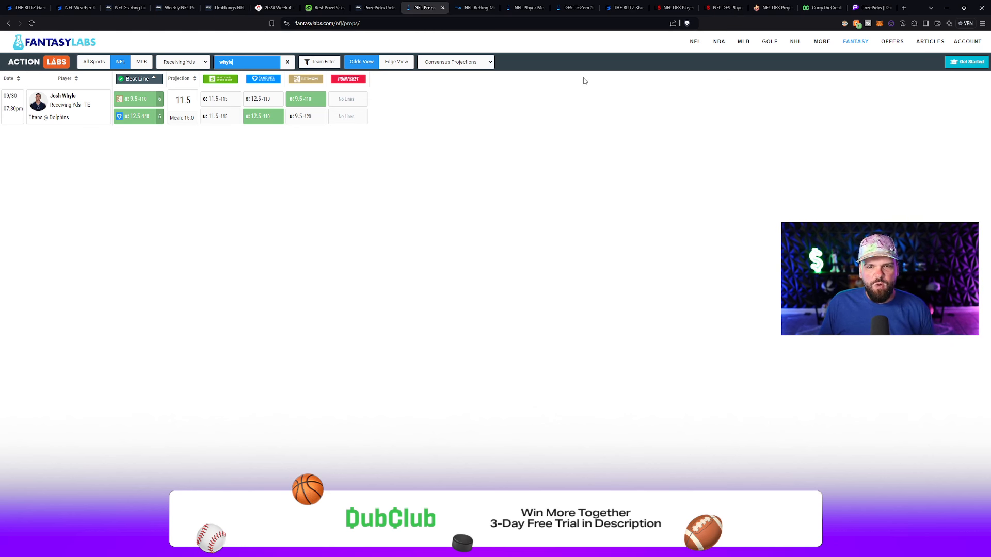
Search 'whyle' in EV Analytics and group his receiving yards and receptions rows by market.
left_click(473, 6)
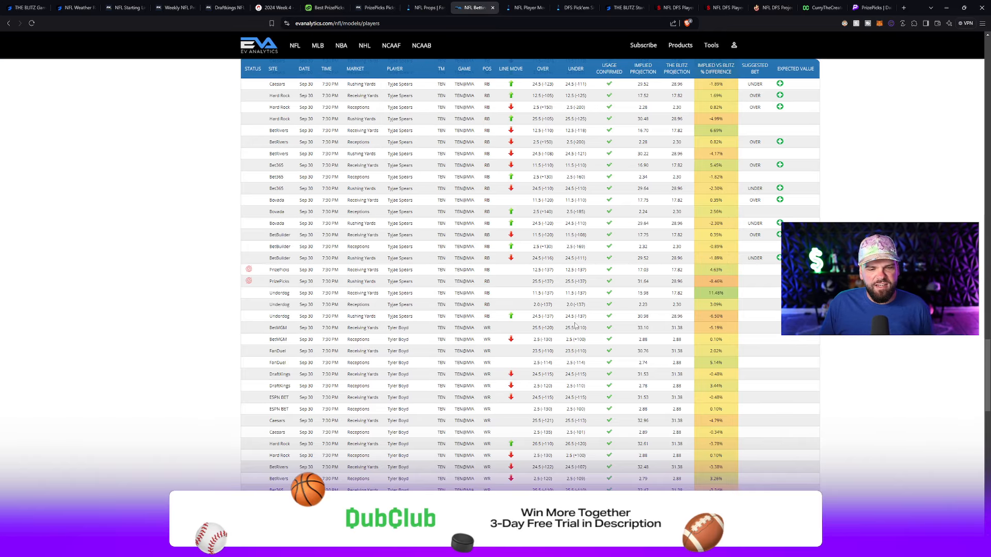
scroll("down", 3)
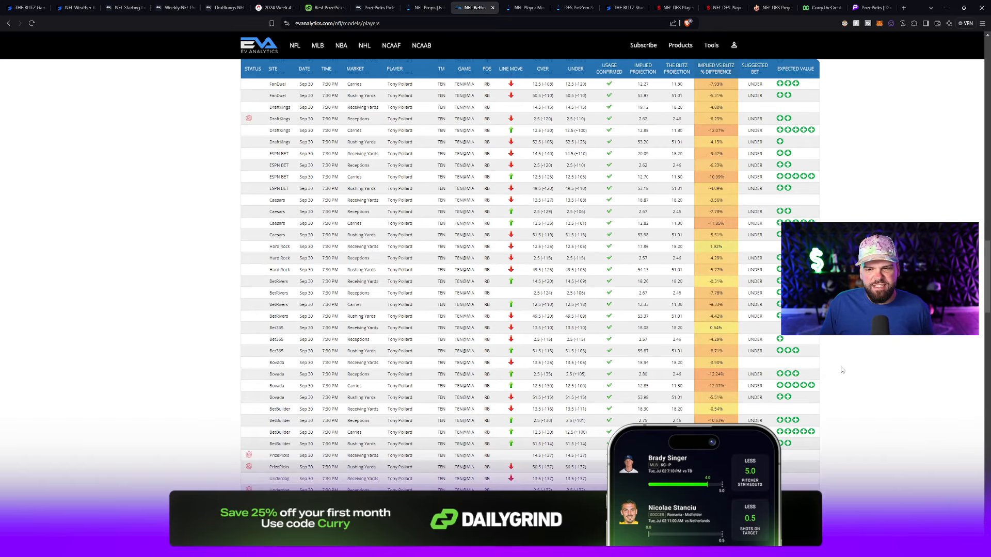
scroll("up", 3)
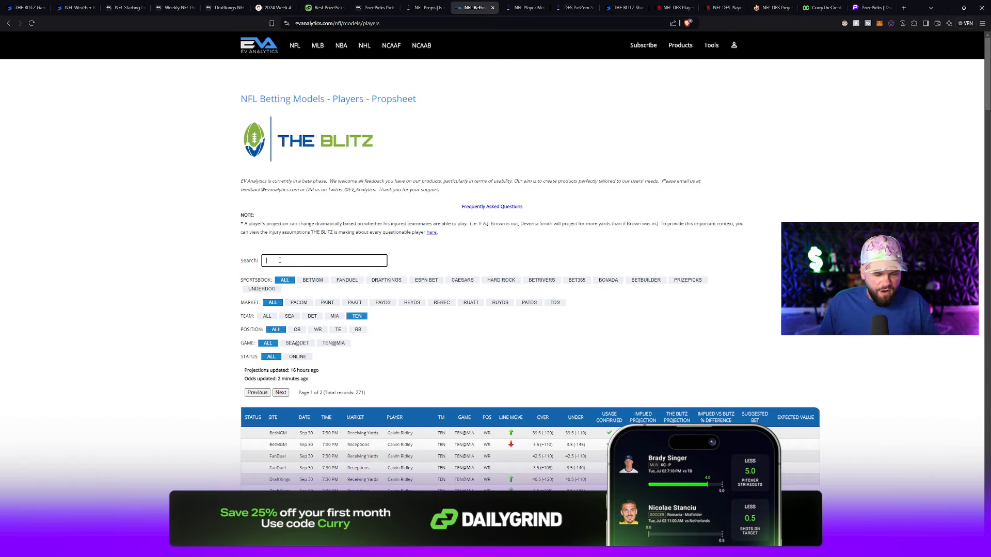
type("whyle")
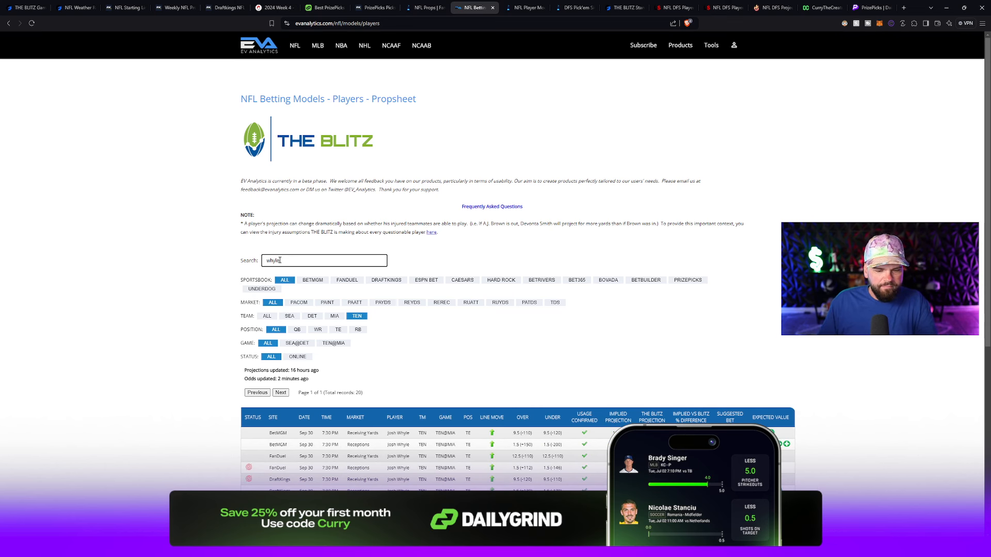
scroll("down", 3)
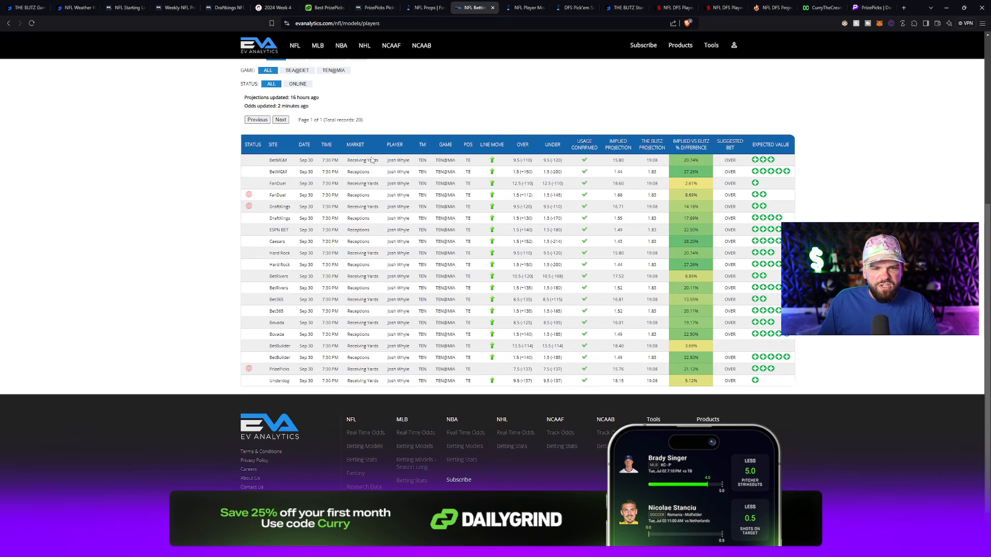
left_click(354, 144)
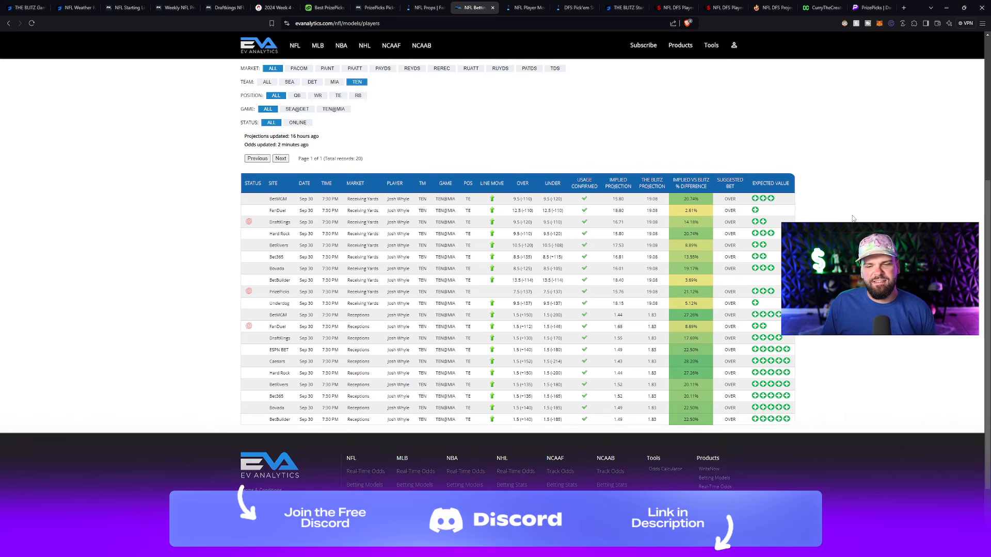
mouse_move(704, 126)
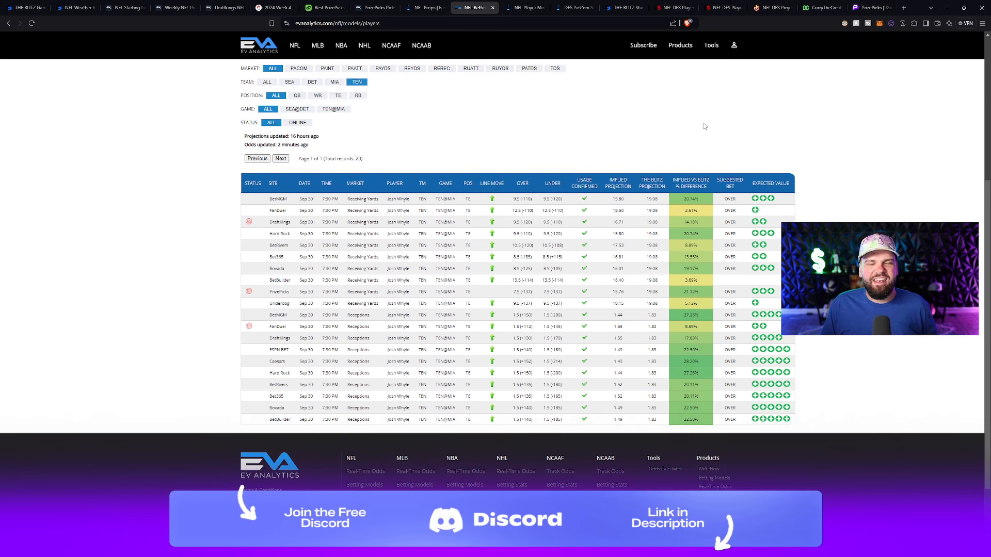
mouse_move(671, 113)
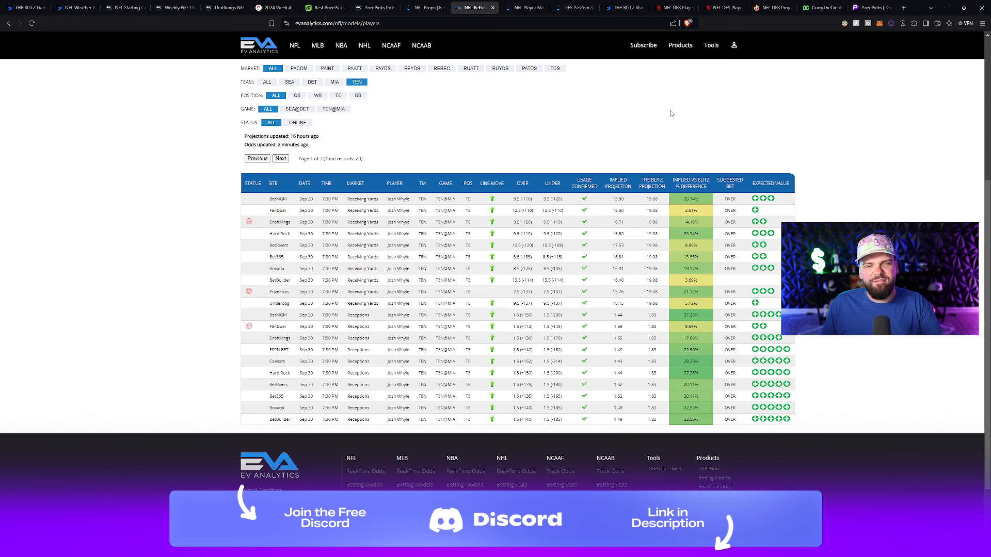
Filter the DailyGrind optimizer by 'whyle' to show his 10.5 receiving yards over/under rows.
left_click(324, 8)
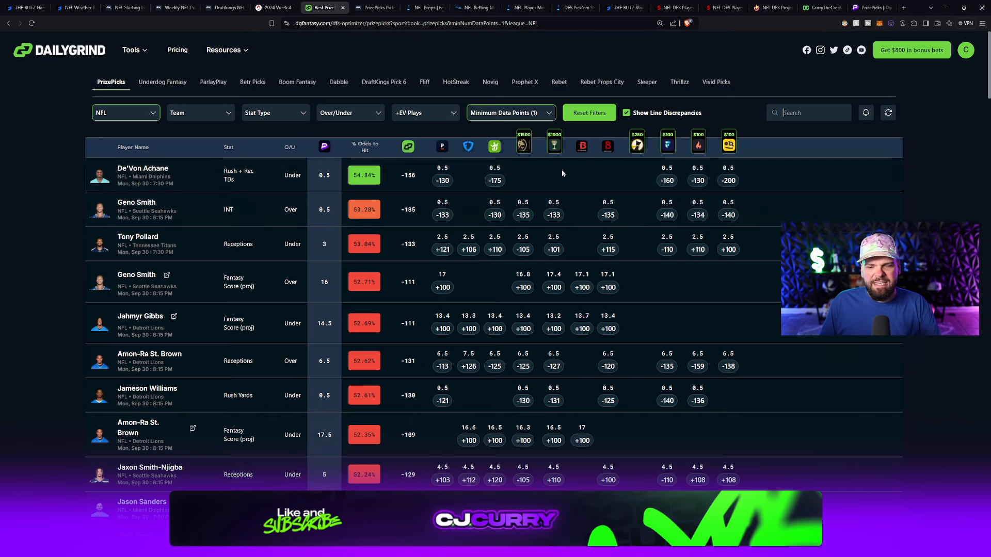
type("whyle")
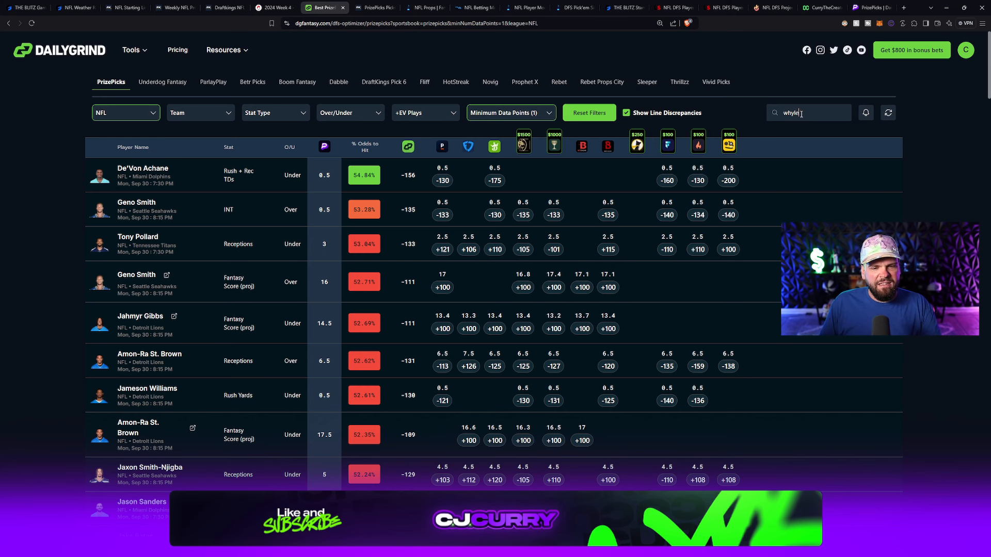
type("whyle")
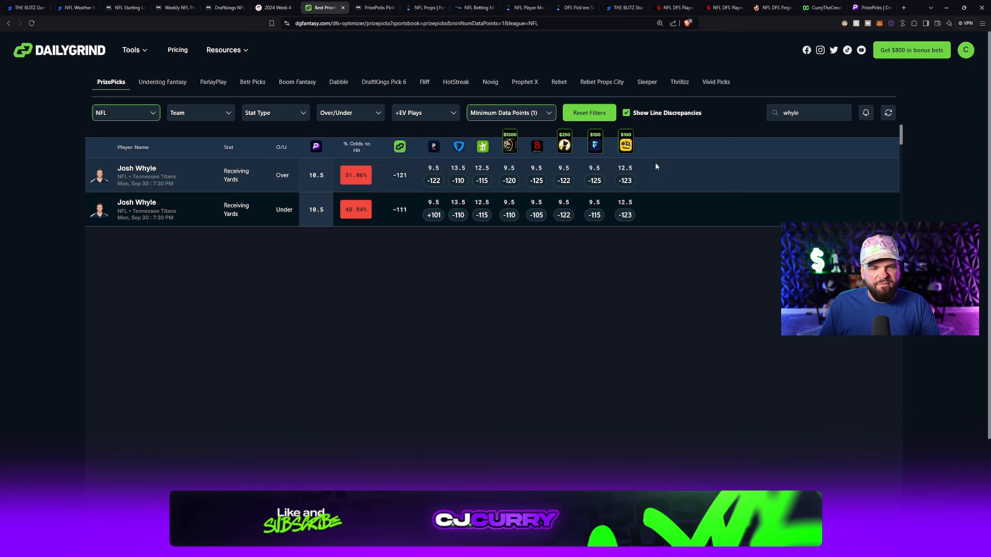
mouse_move(661, 177)
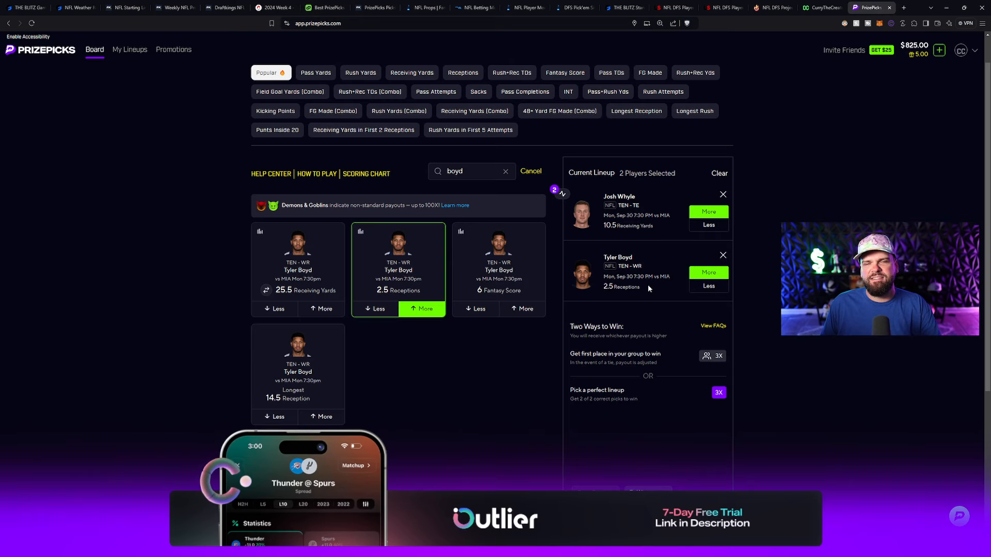
mouse_move(644, 303)
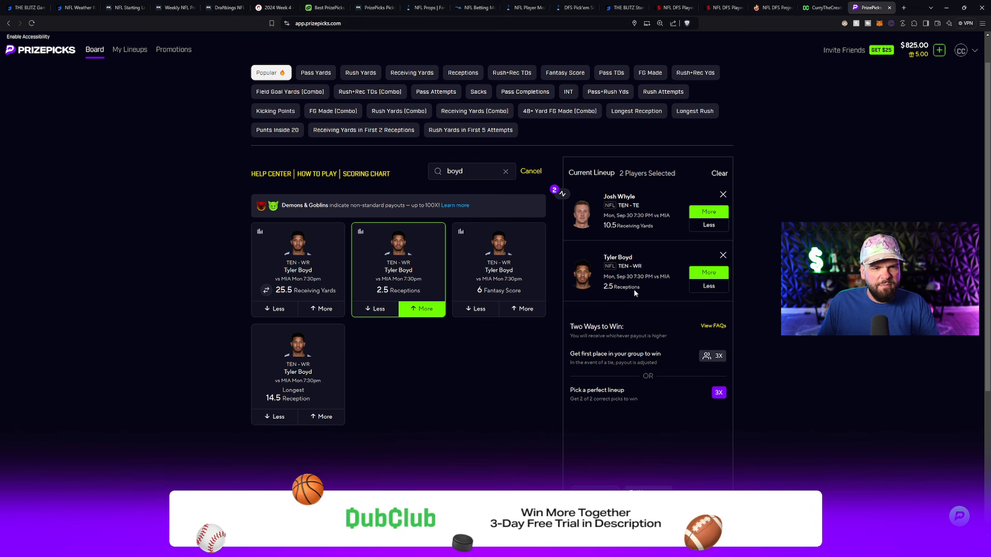
left_click(360, 232)
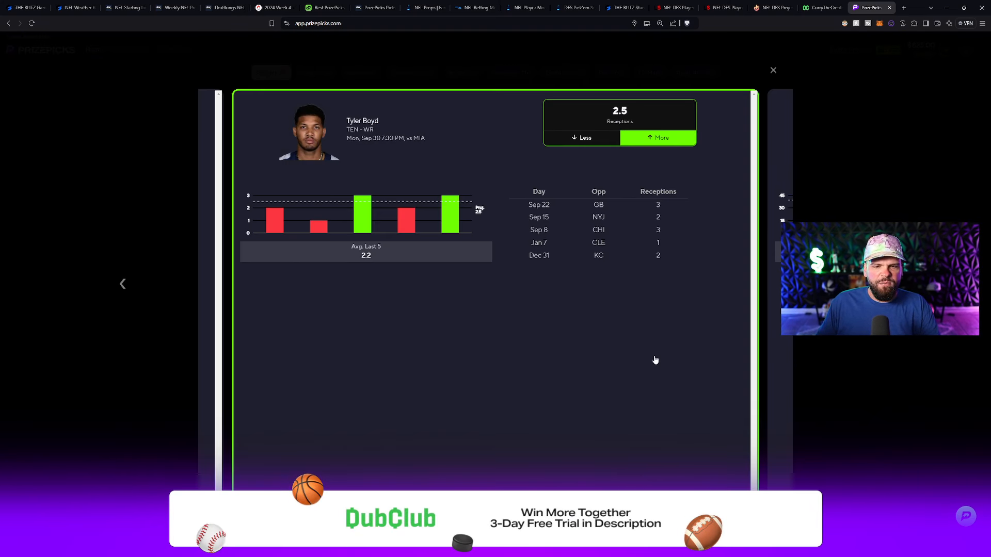
mouse_move(668, 352)
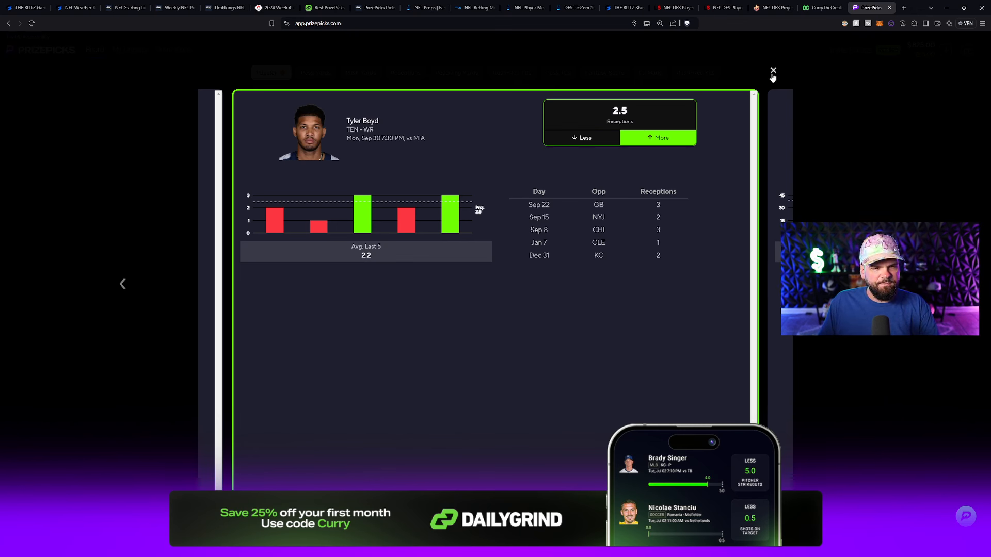
left_click(772, 70)
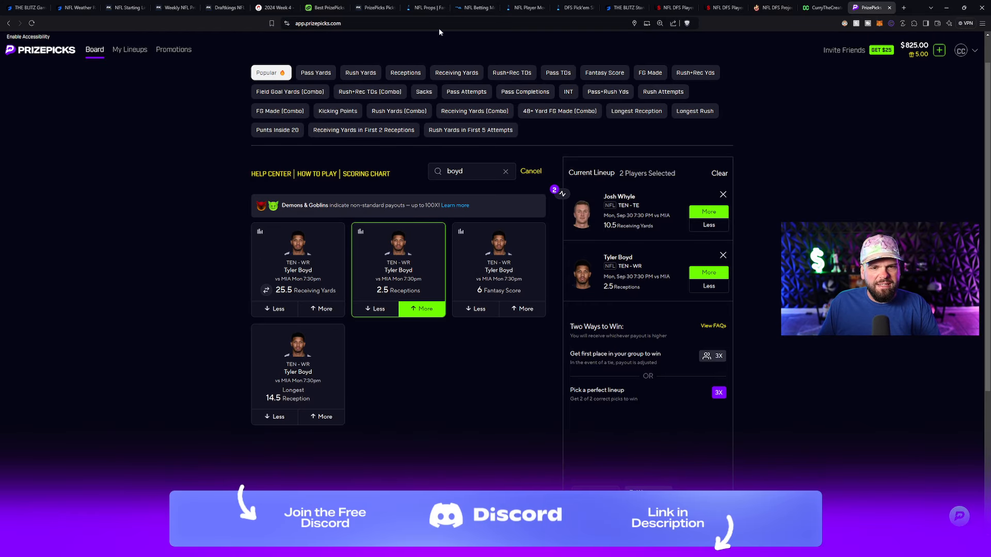
Filter FantasyLabs props to Receptions and search 'boyd' to see his 2.8 projection.
left_click(424, 7)
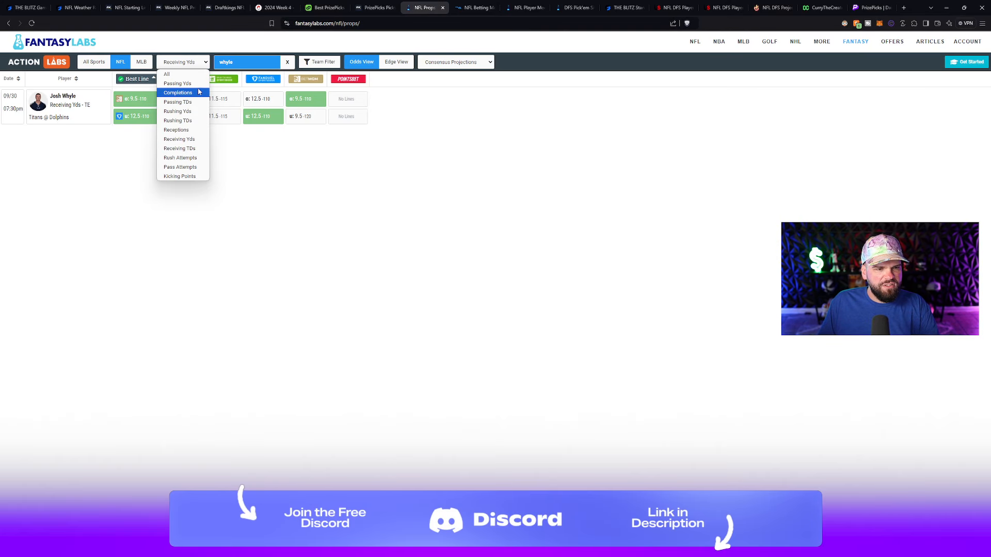
mouse_move(182, 129)
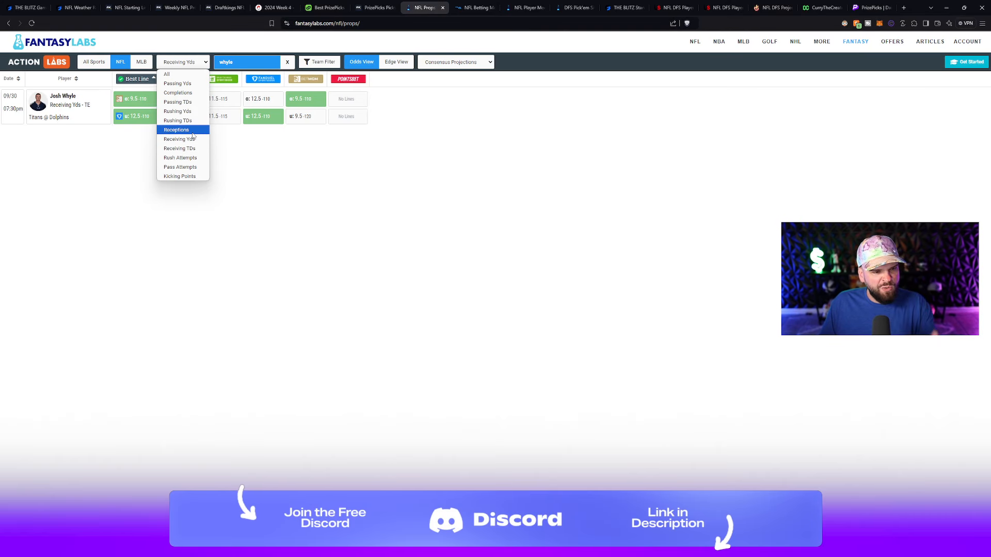
left_click(175, 129)
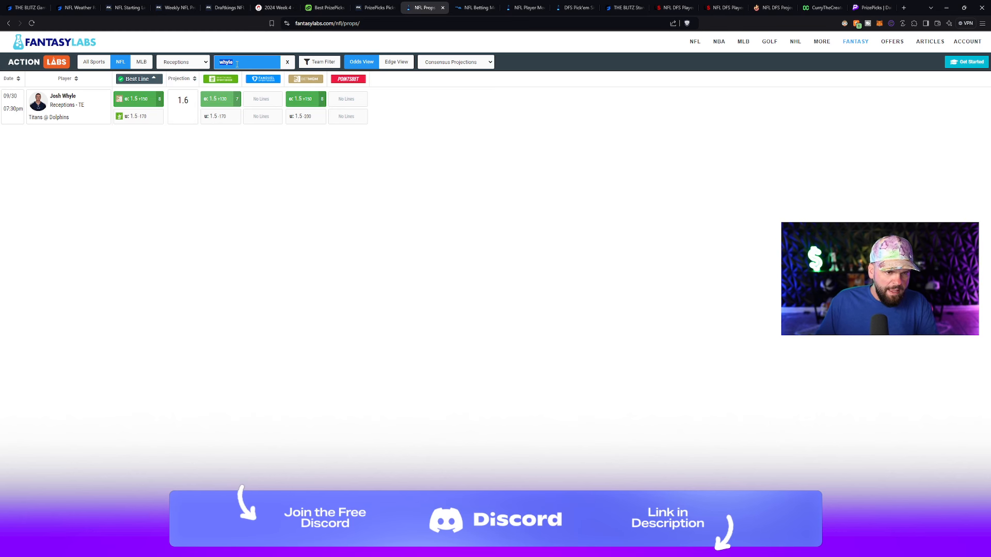
type("boyd")
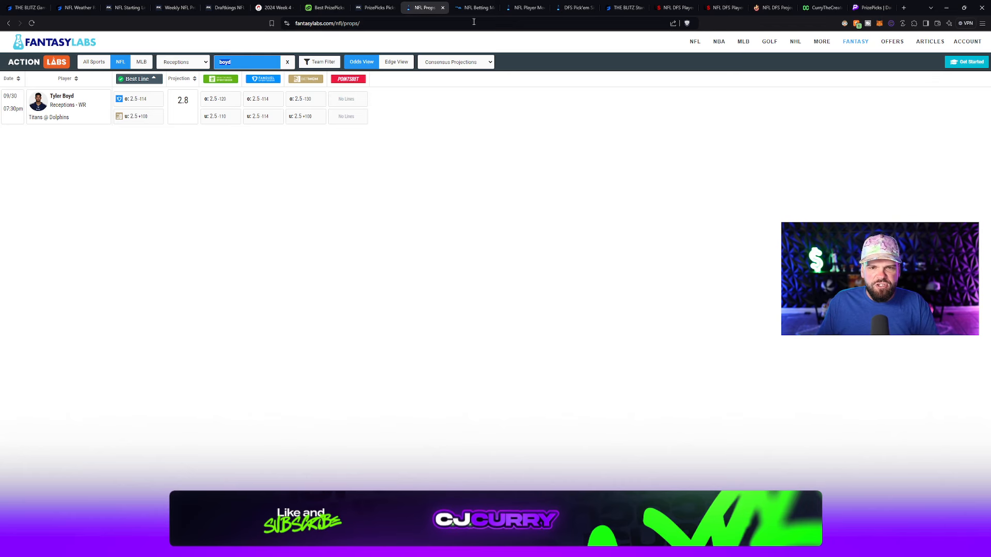
left_click(473, 7)
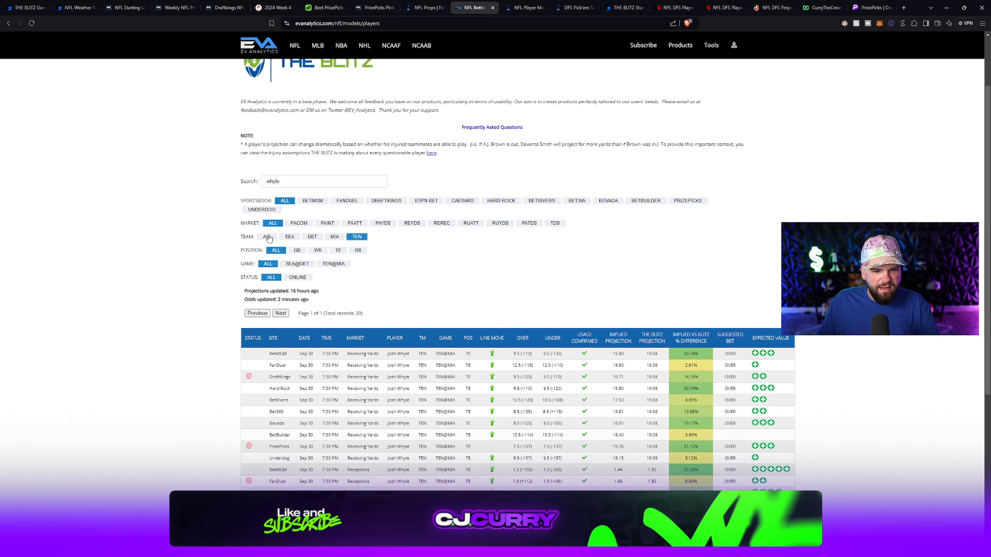
Scroll through Tyler Boyd's 22 EV Analytics lines, including his 2.88 receptions projection.
scroll("down", 3)
type("boyd")
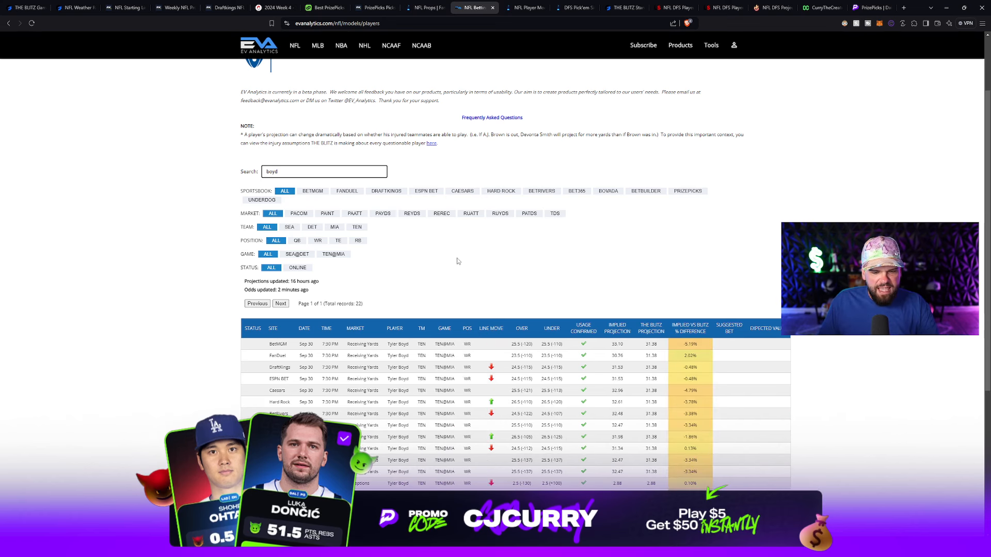
scroll("down", 3)
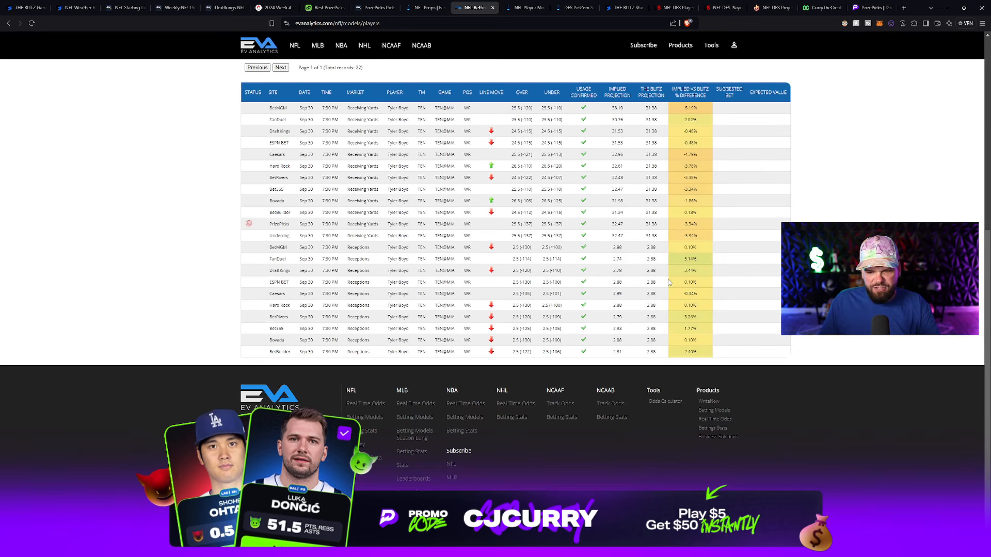
scroll("up", 3)
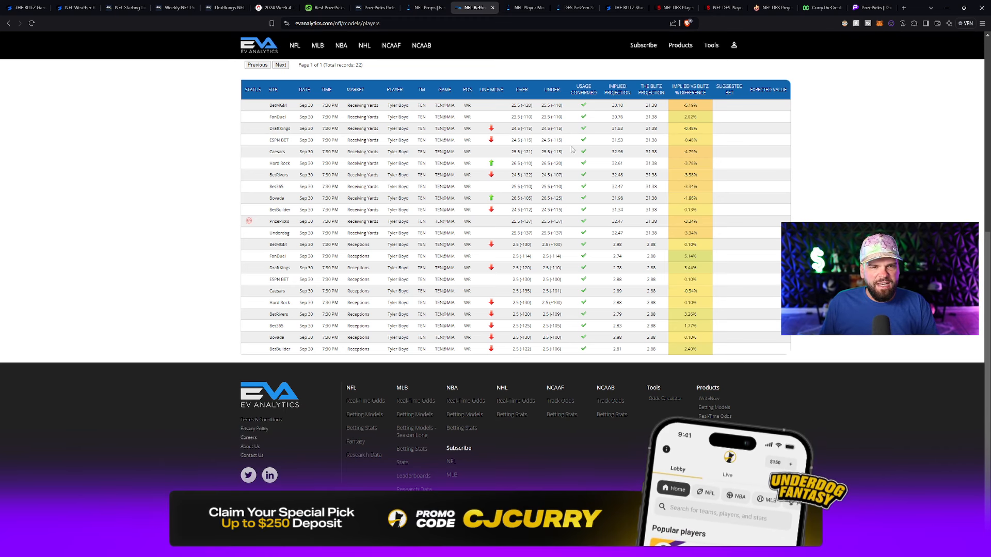
Search 'boyd' in DailyGrind to review his 2.5 receptions over at 51.98%.
left_click(324, 8)
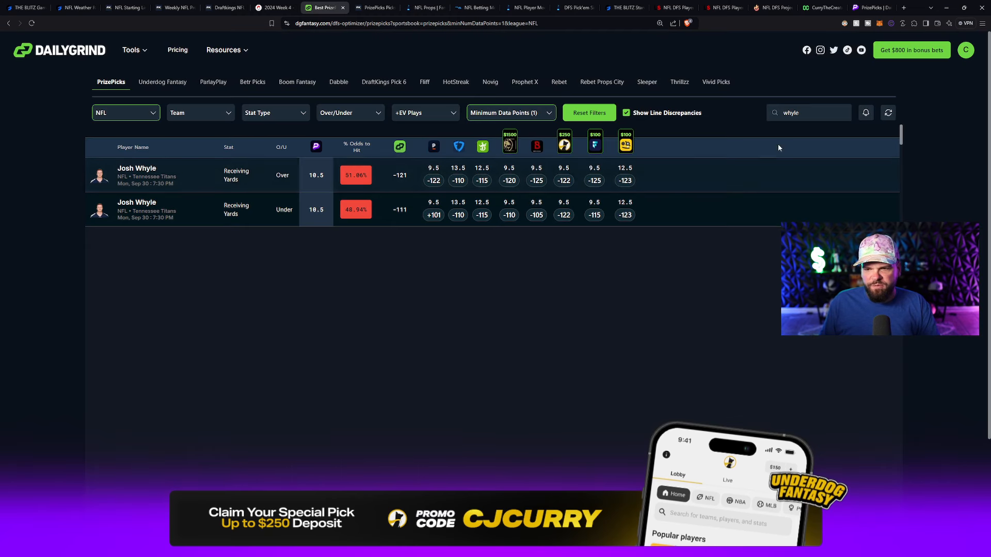
type("boyd")
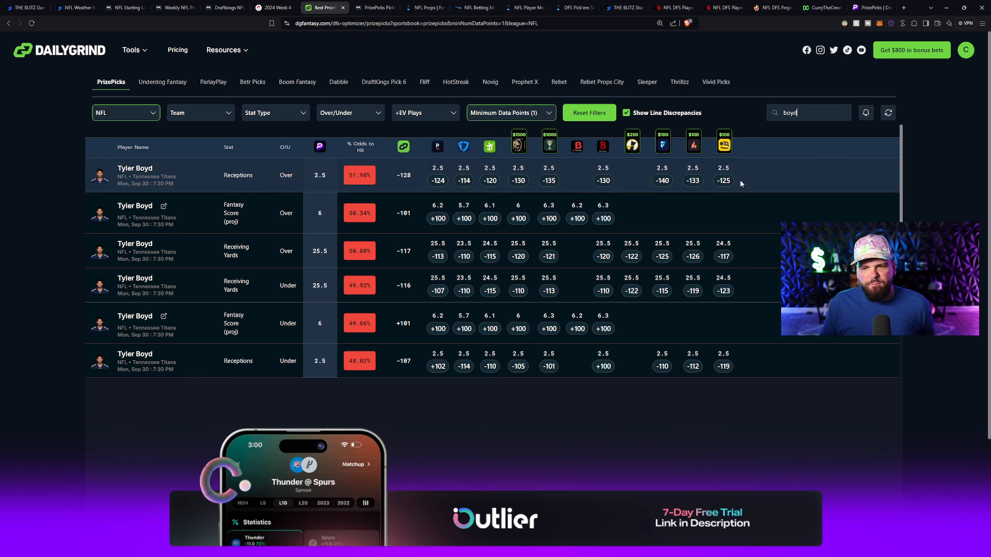
mouse_move(744, 183)
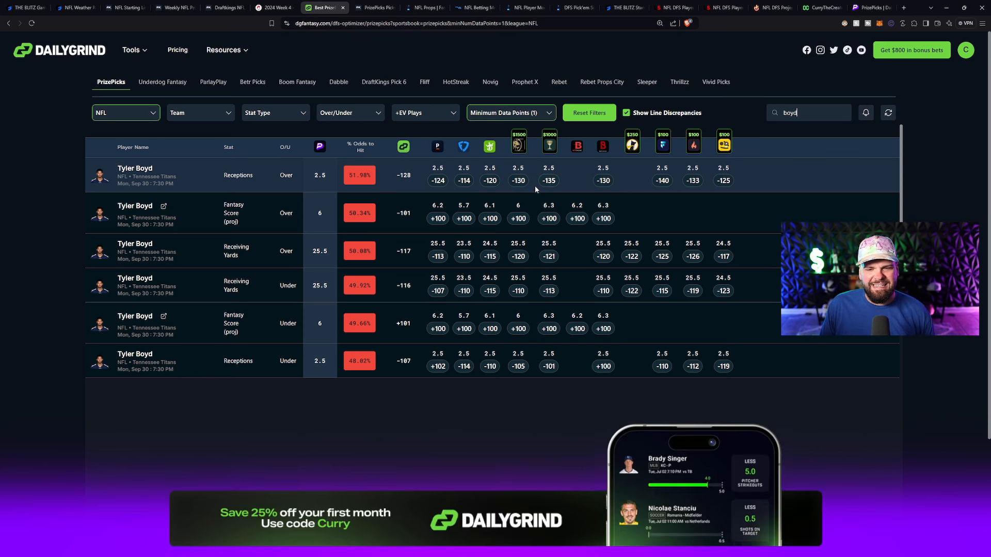
mouse_move(526, 188)
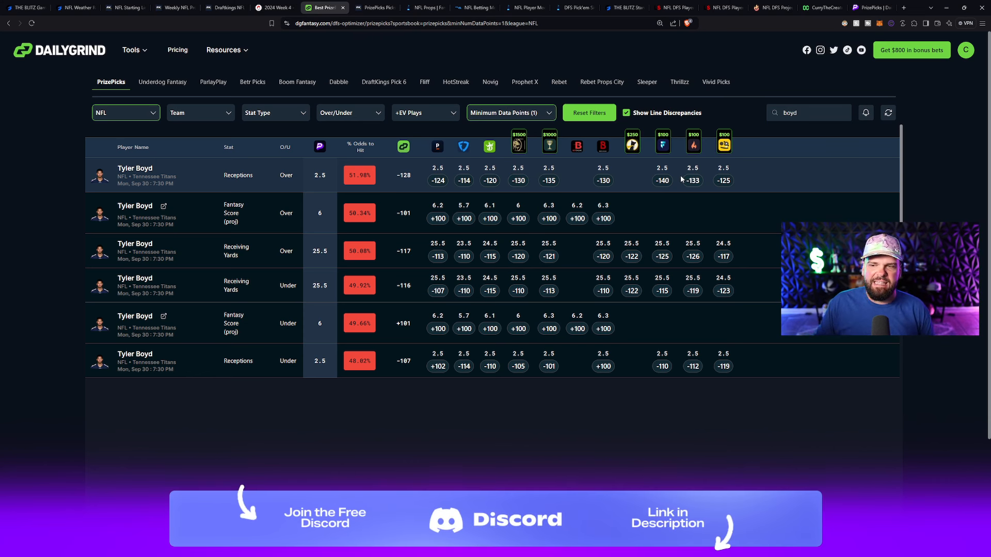
left_click(869, 7)
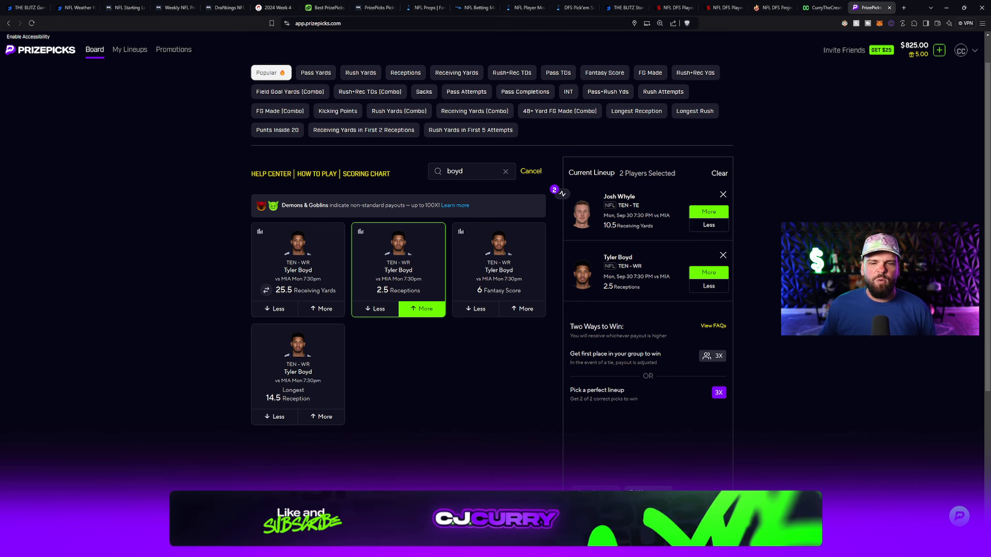
mouse_move(505, 180)
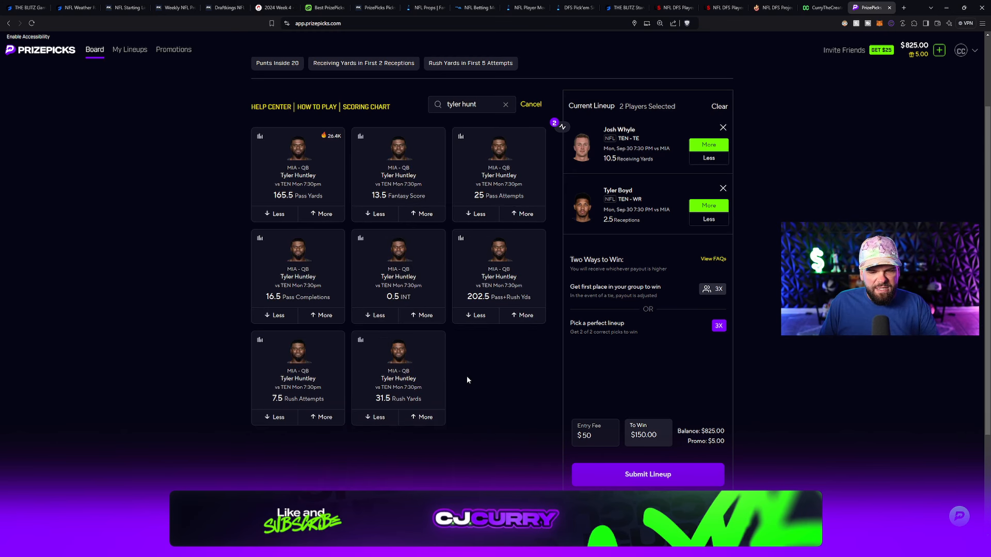
Add Tyler Huntley's 25 pass attempts on More as the lineup's third pick.
left_click(523, 213)
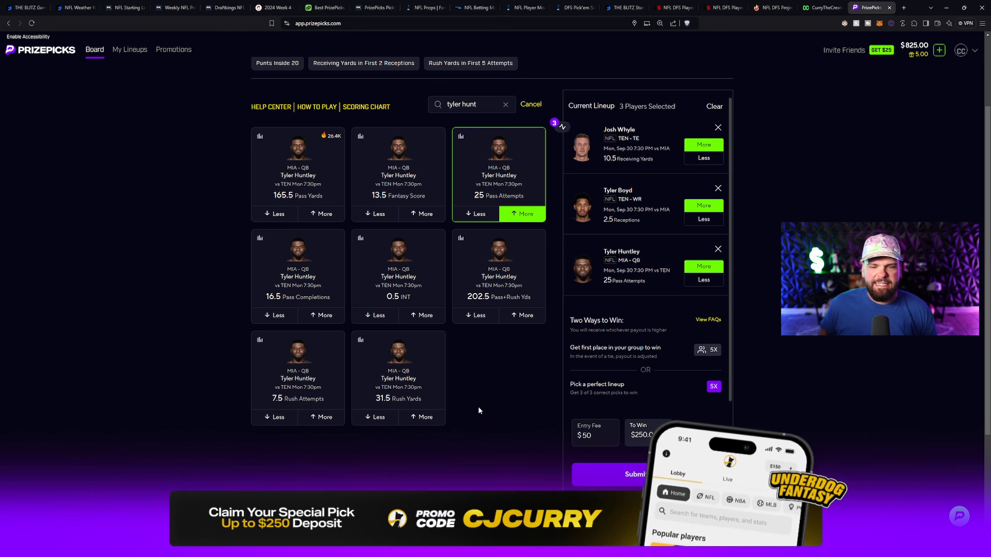
mouse_move(499, 413)
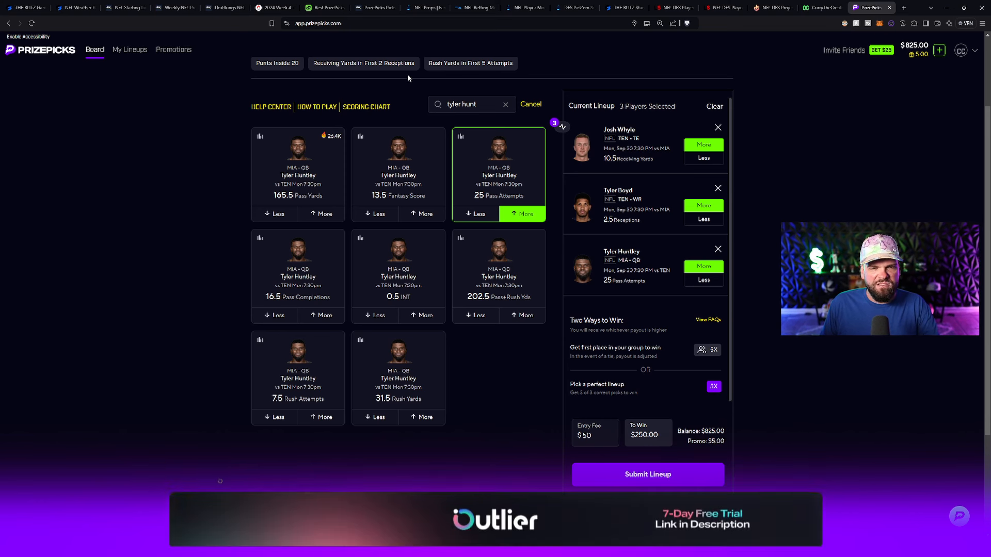
left_click(425, 7)
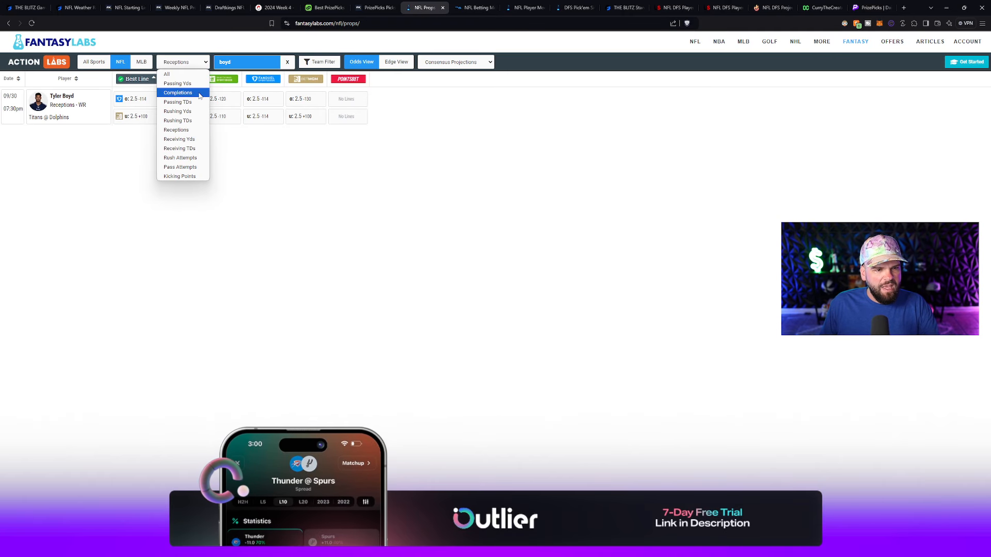
Filter FantasyLabs to Pass Attempts, showing Huntley's 25.5 lines against a 28.0 projection.
left_click(181, 167)
type("tyler")
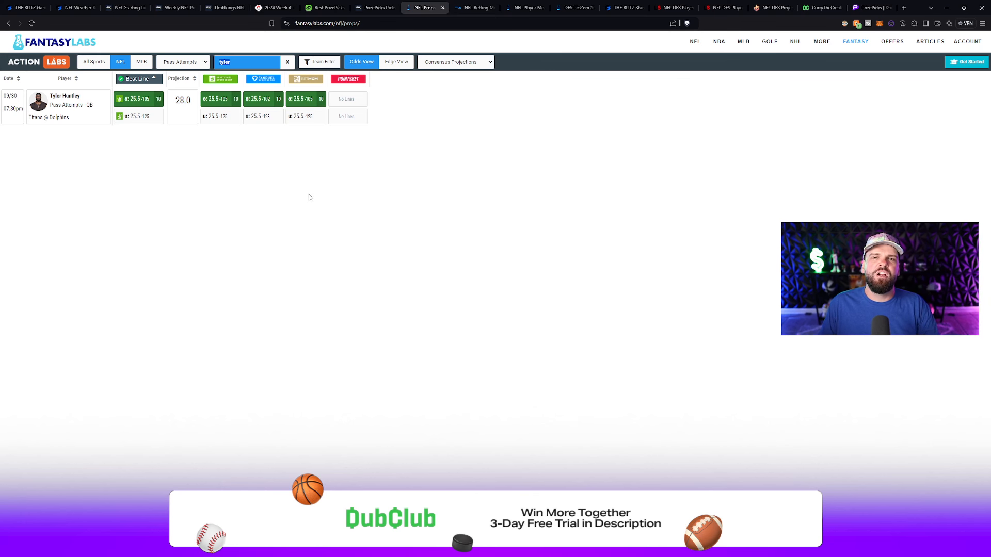
mouse_move(394, 160)
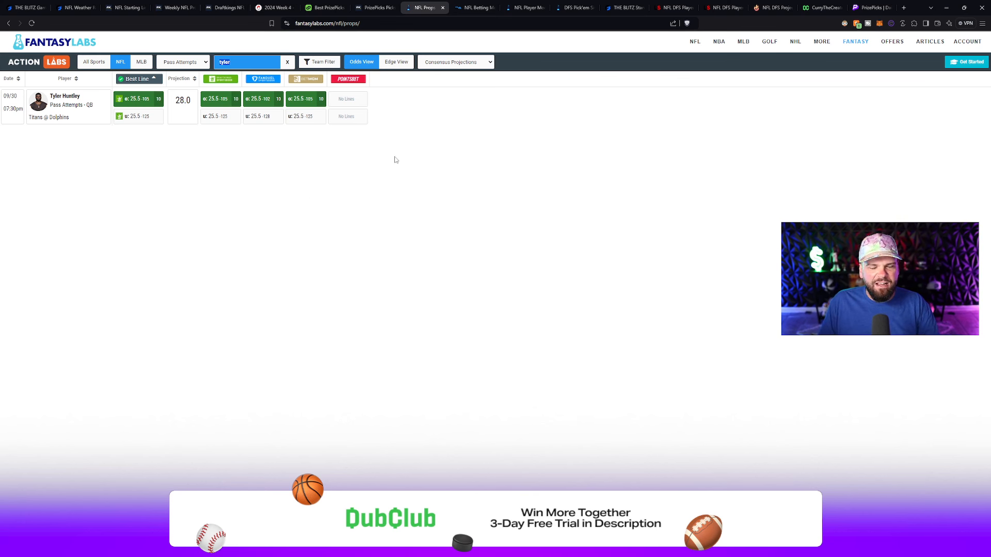
left_click(474, 7)
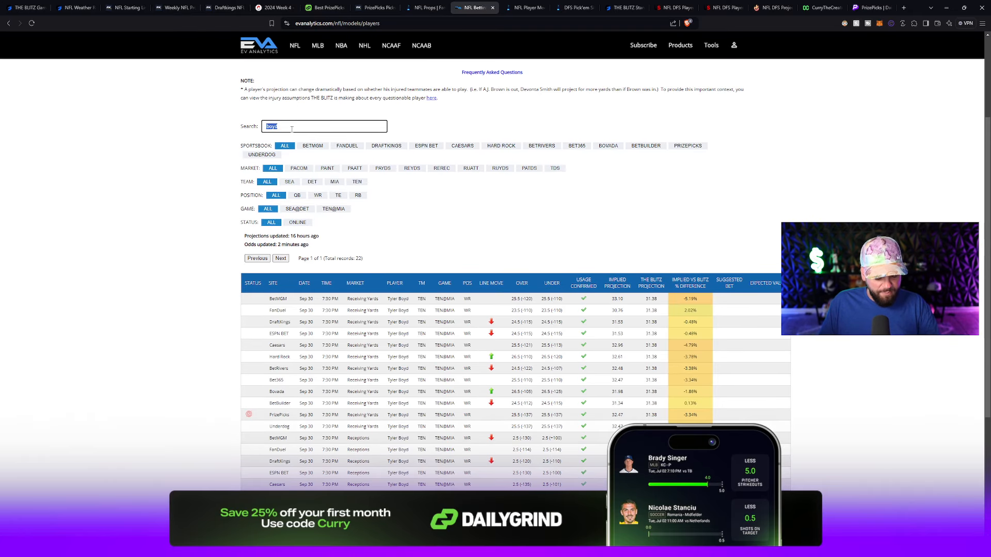
mouse_move(349, 152)
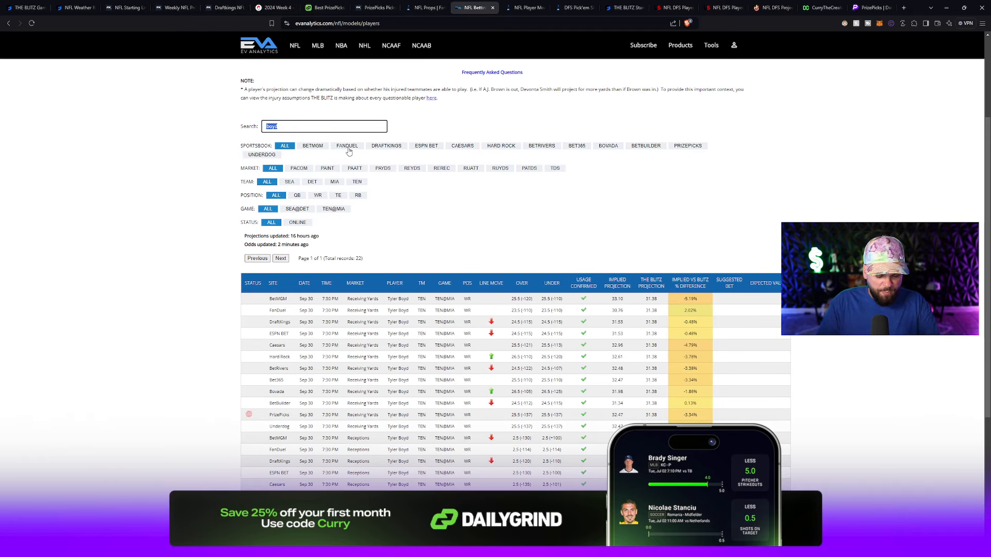
Search 'tyler' in EV Analytics and filter to Huntley's pass attempts lines (28.60 projection).
type("tyler")
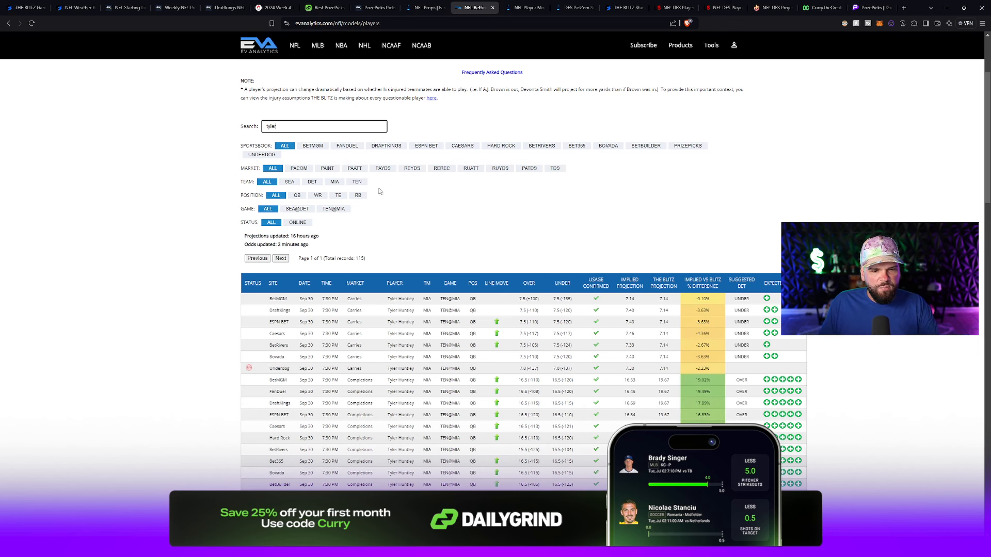
left_click(355, 166)
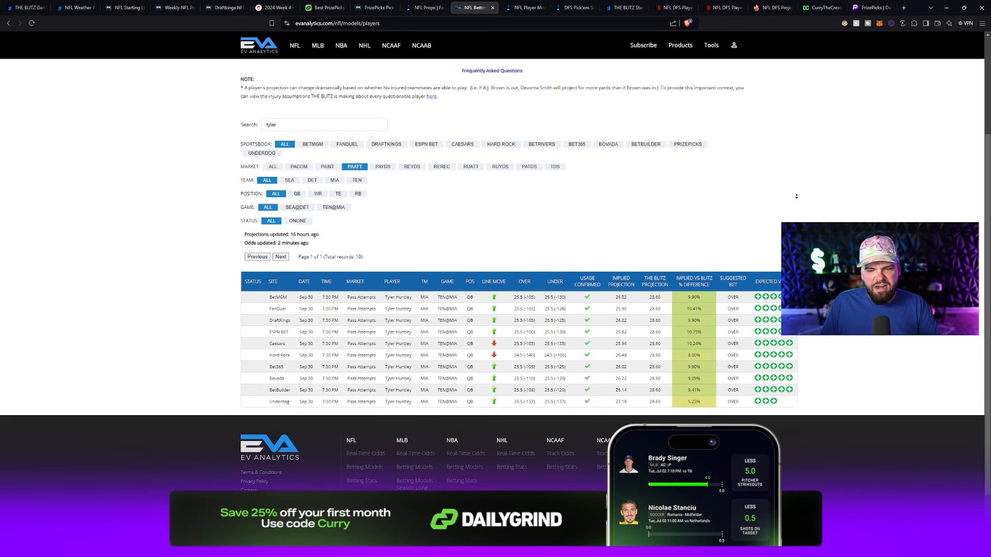
scroll("up", 3)
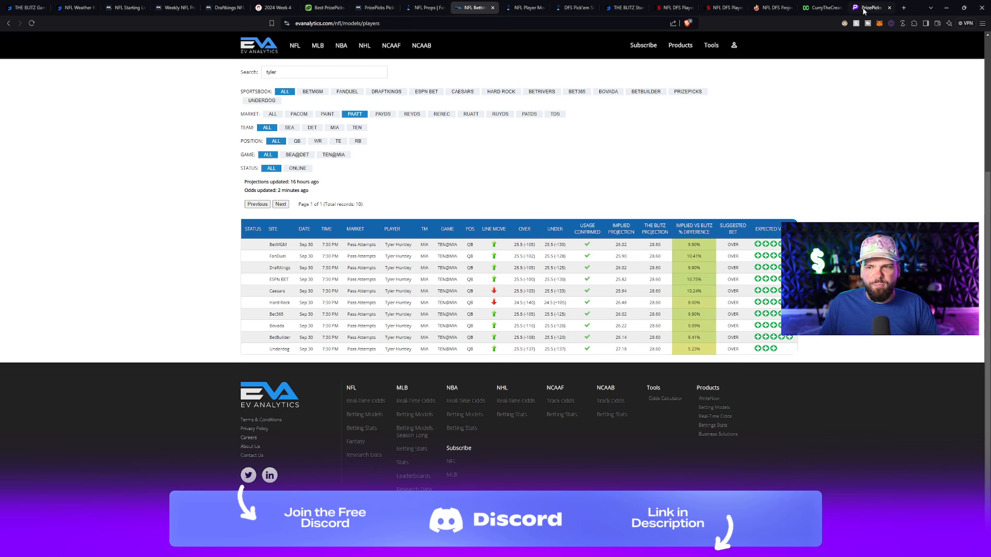
left_click(871, 6)
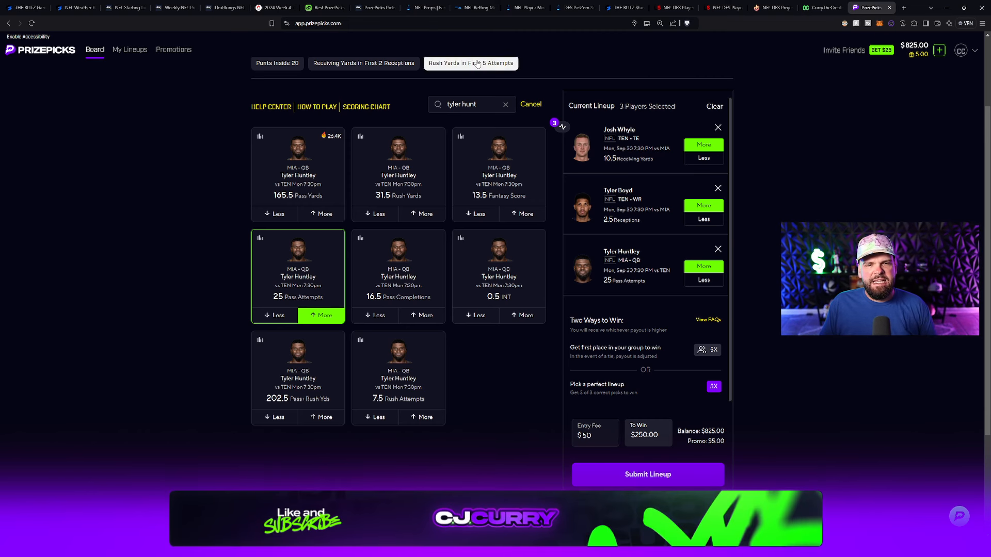
Search 'huntley' in DailyGrind to show his 25 pass attempts over at 51.56%.
left_click(324, 7)
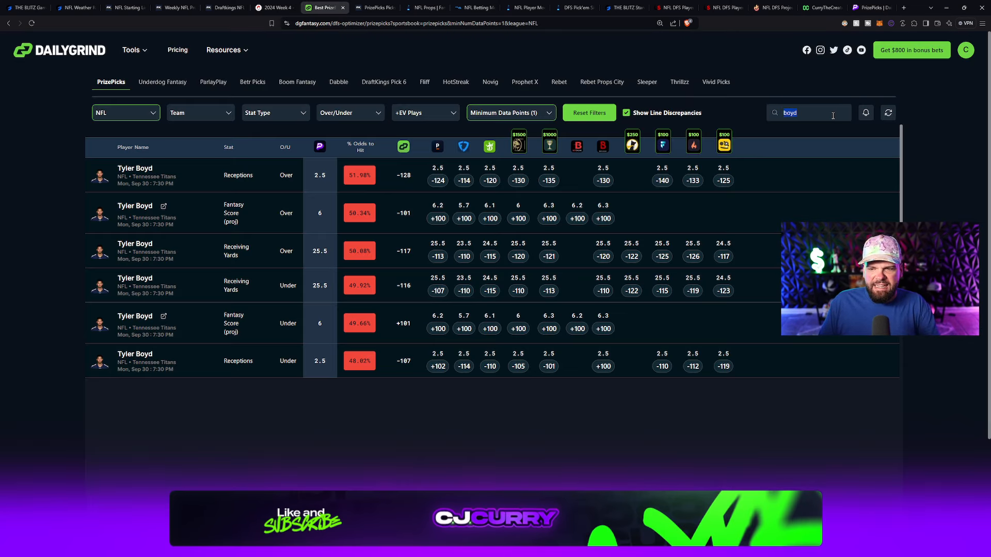
type("huntle")
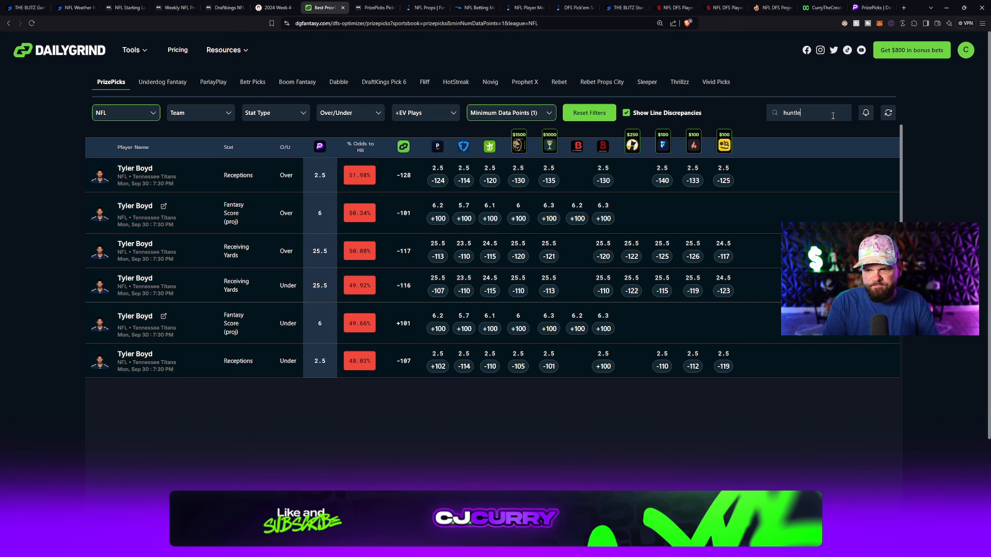
type("y")
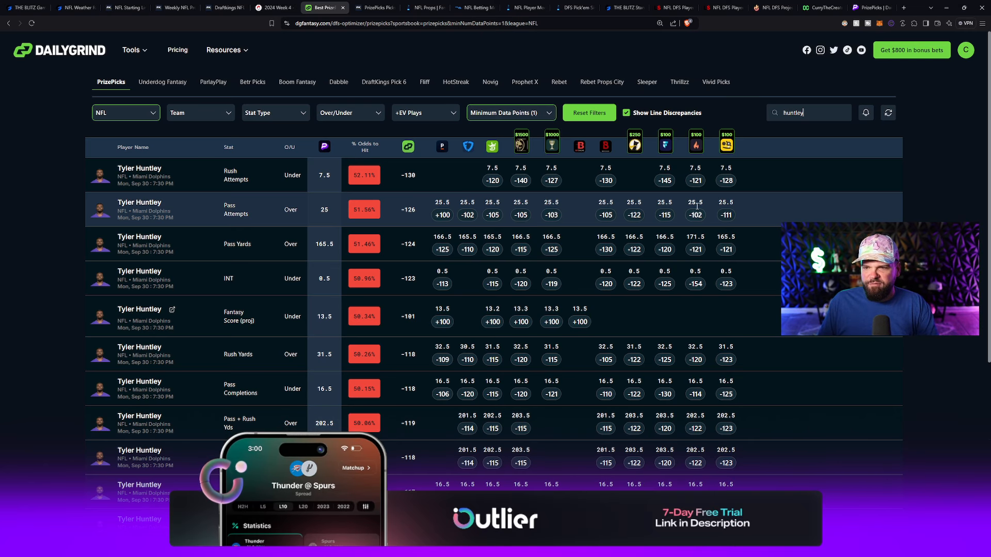
left_click(869, 7)
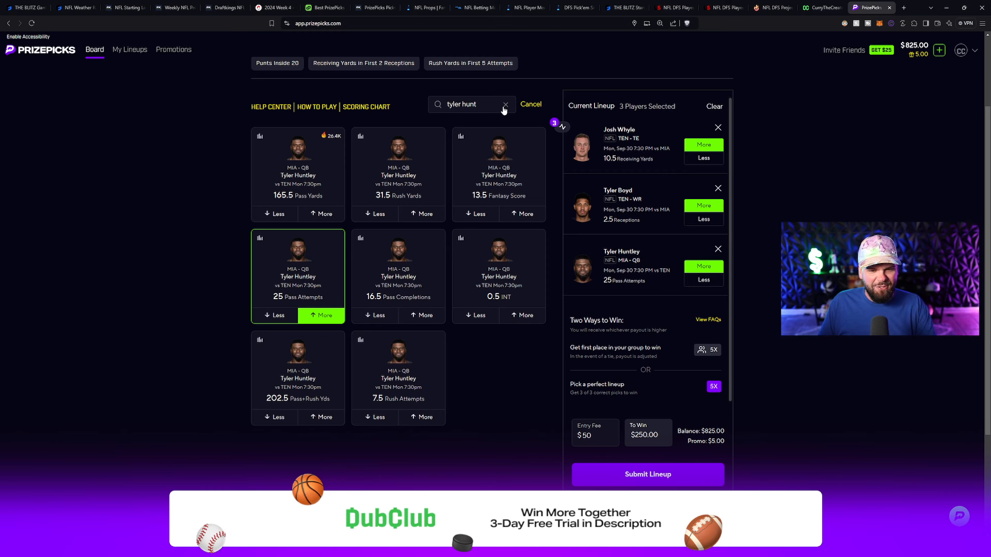
Add Geno Smith 16 and D.K. Metcalf 13.5 fantasy score overs.
left_click(505, 104)
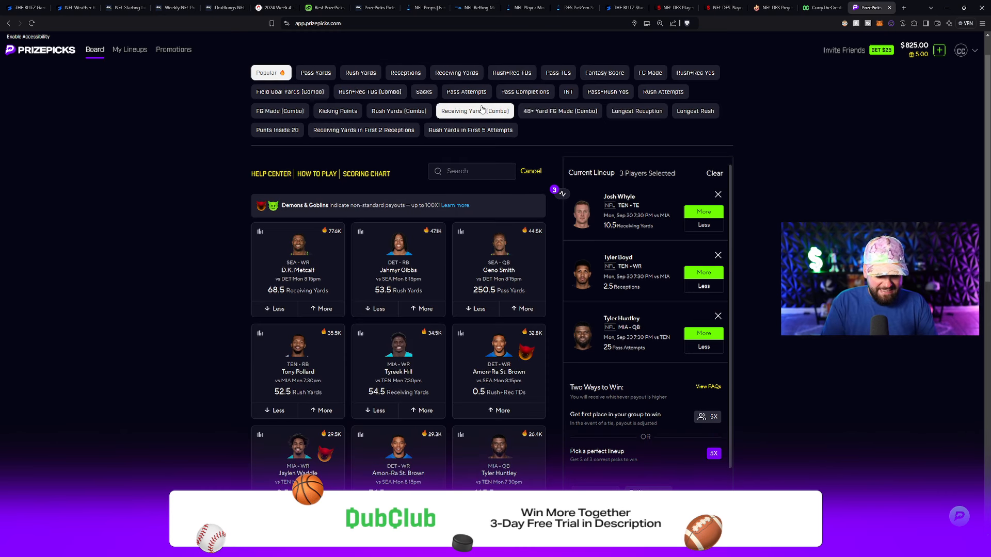
type("geno")
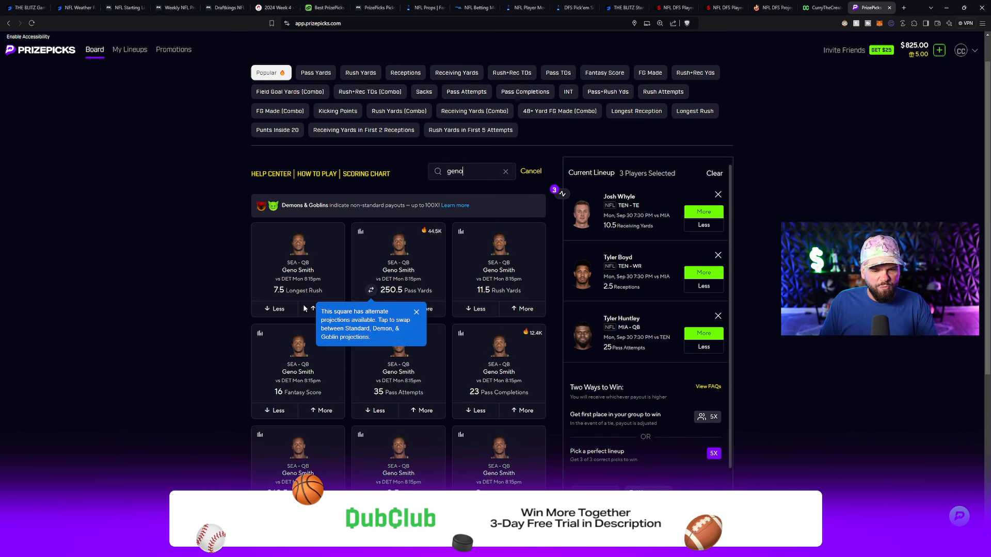
scroll("down", 3)
type("dk")
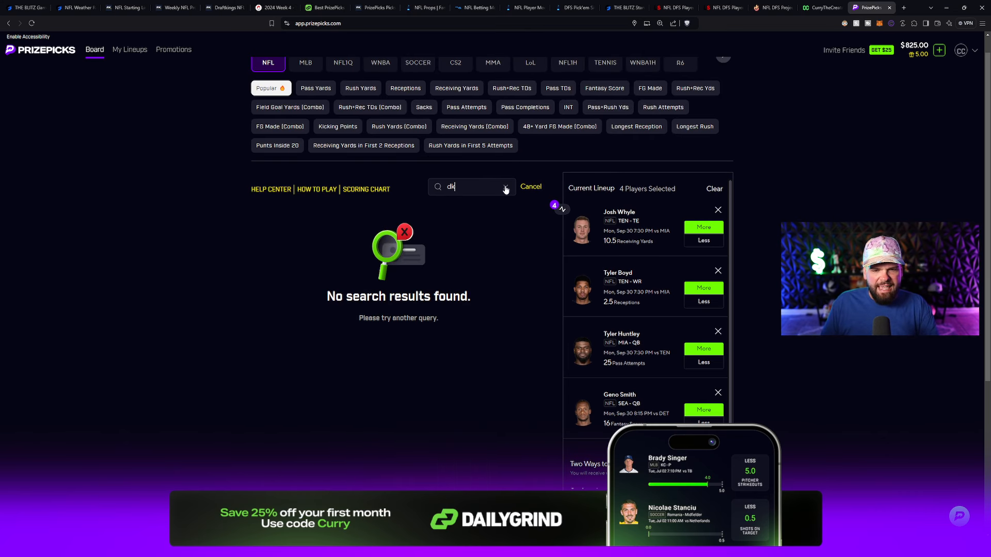
type("metcalf")
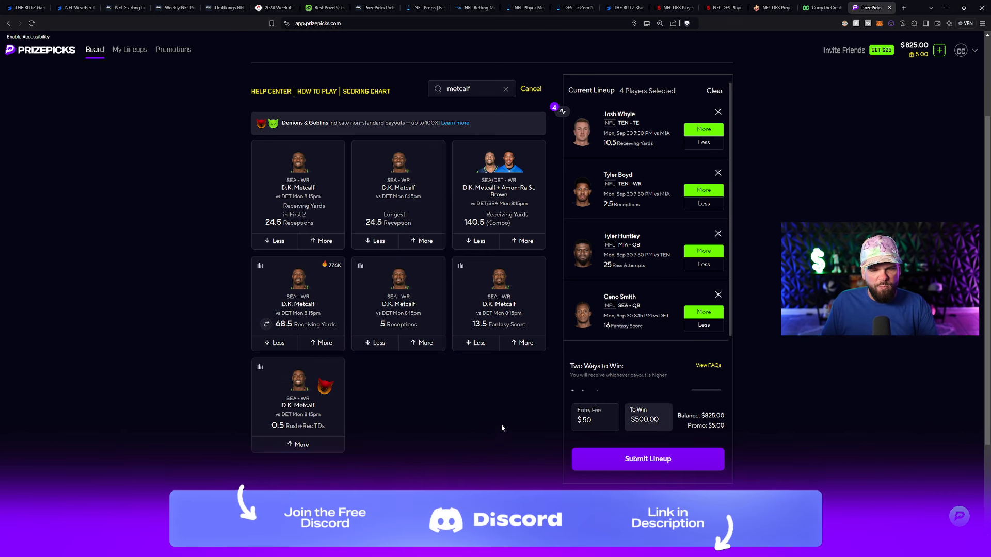
left_click(523, 343)
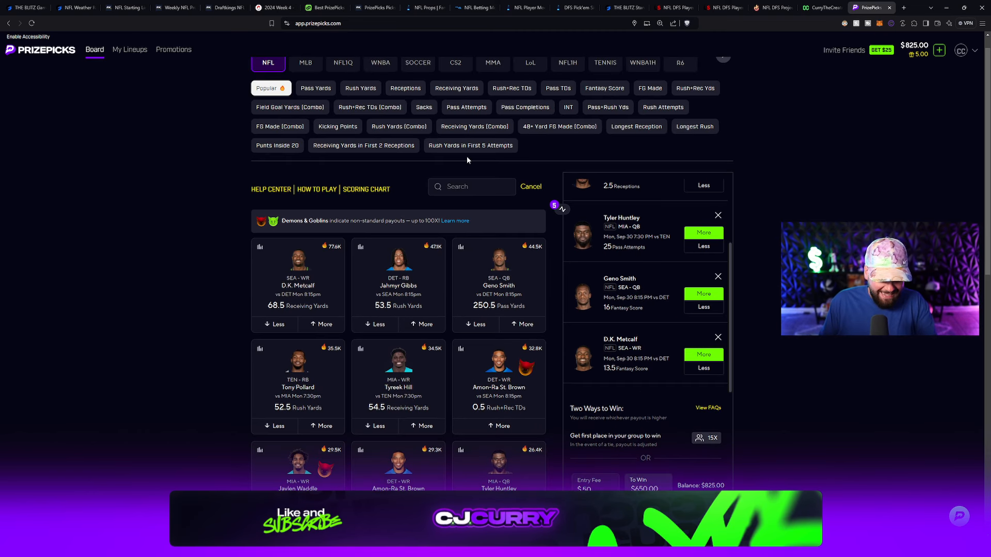
Add Tyler Lockett's 10 fantasy score over, completing six picks.
type("tyler")
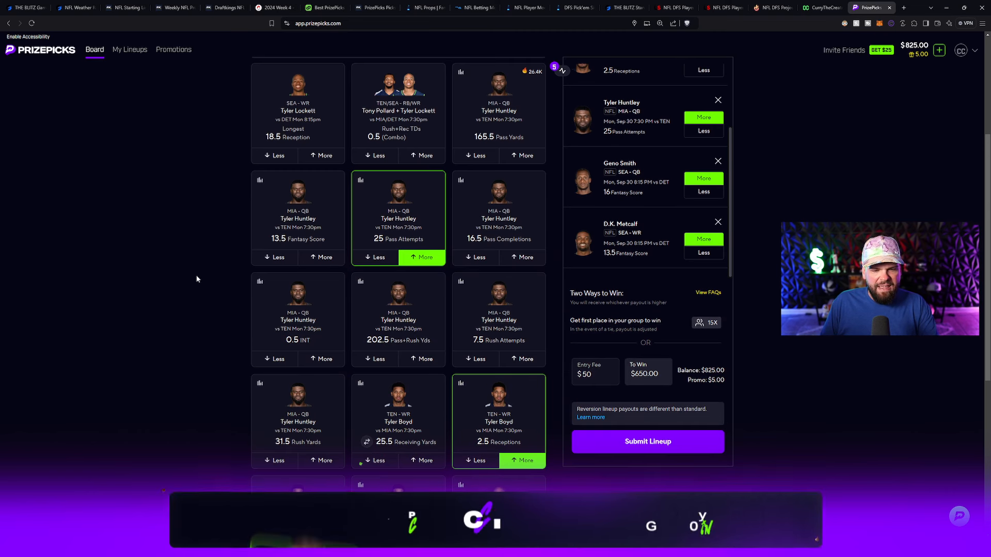
scroll("down", 3)
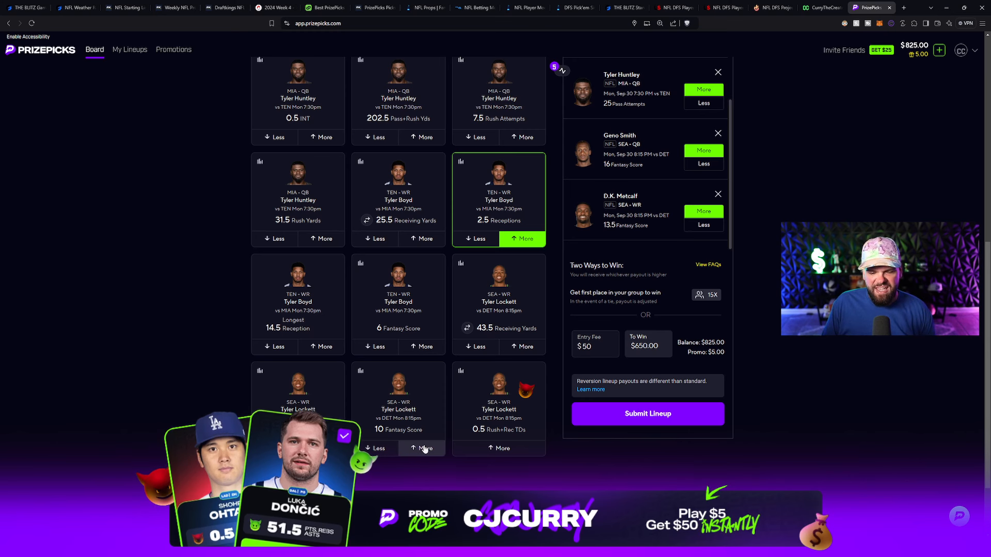
left_click(422, 448)
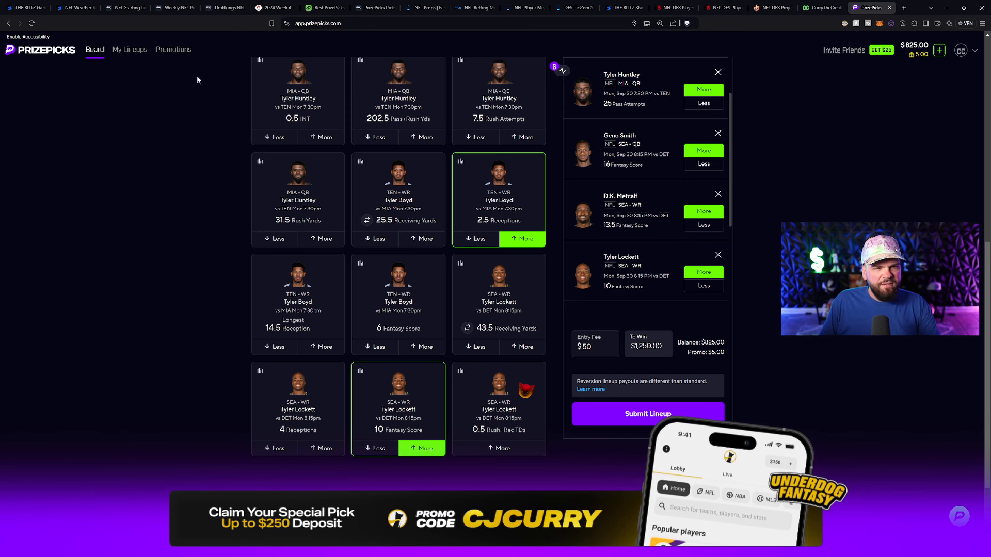
Sort RotoWire's defense-vs-WR table by Pts/G allowed, showing the Lions second-most.
left_click(222, 6)
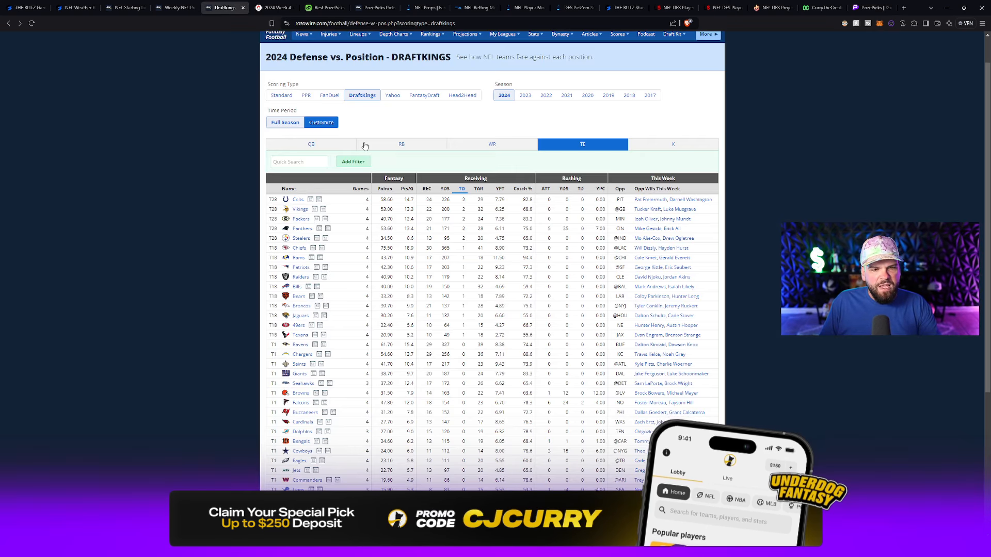
left_click(310, 144)
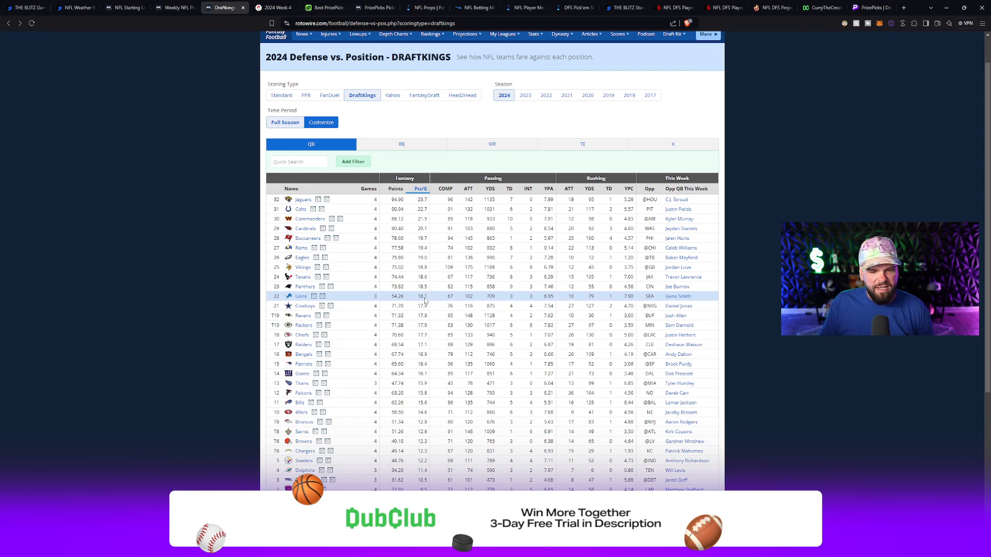
mouse_move(438, 171)
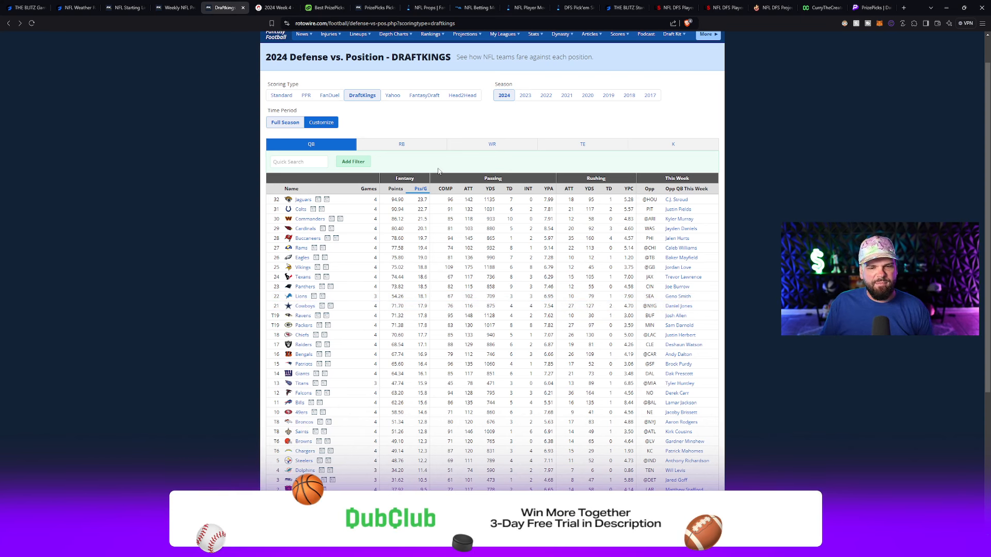
left_click(491, 144)
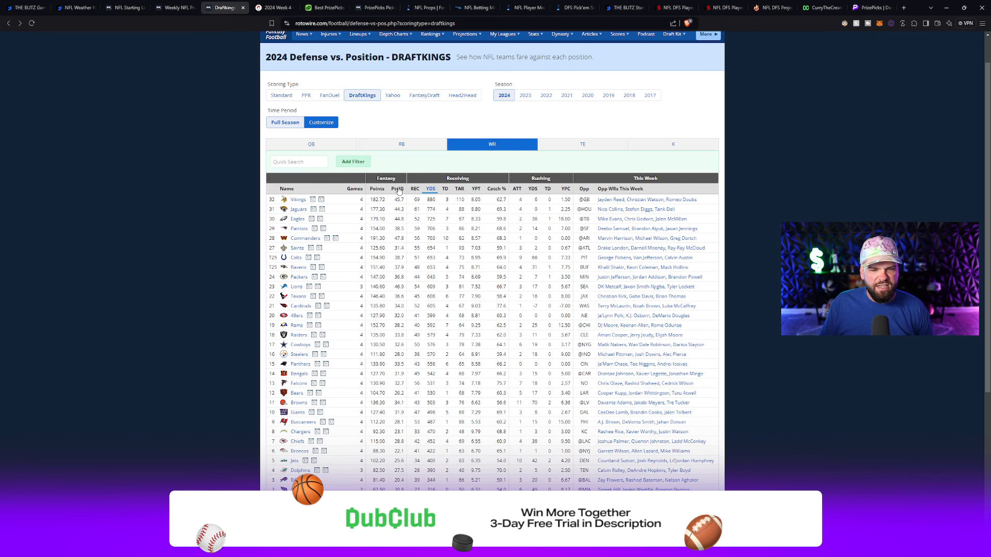
left_click(397, 188)
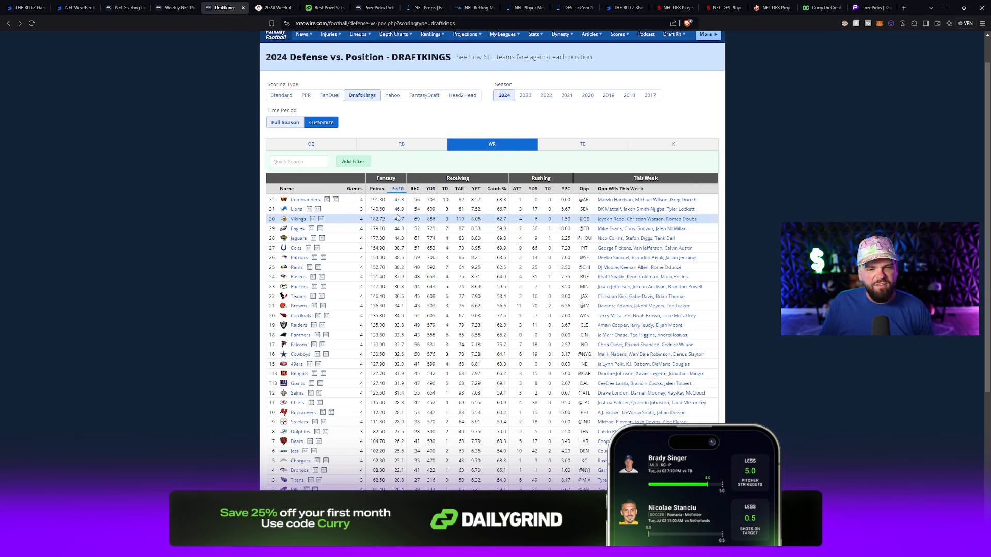
mouse_move(400, 209)
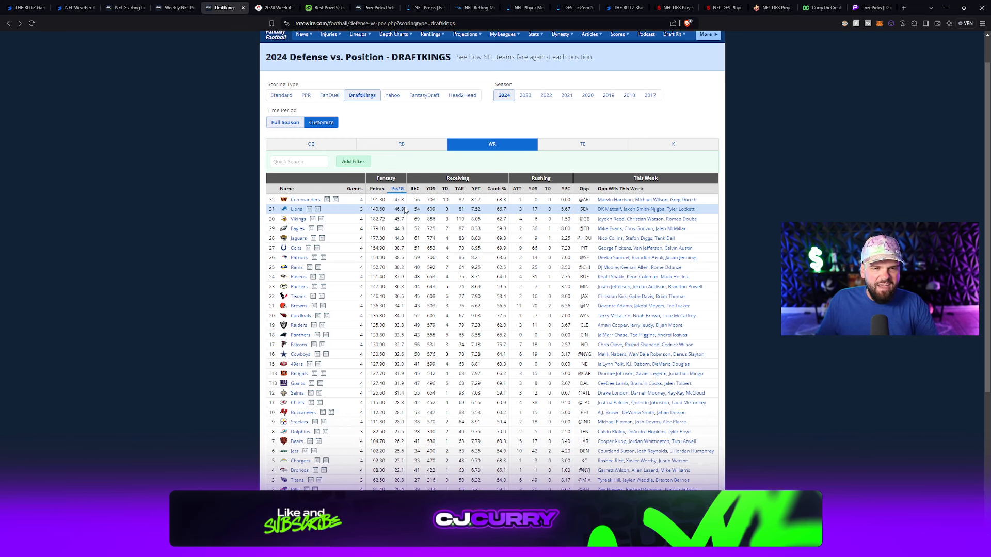
left_click(274, 6)
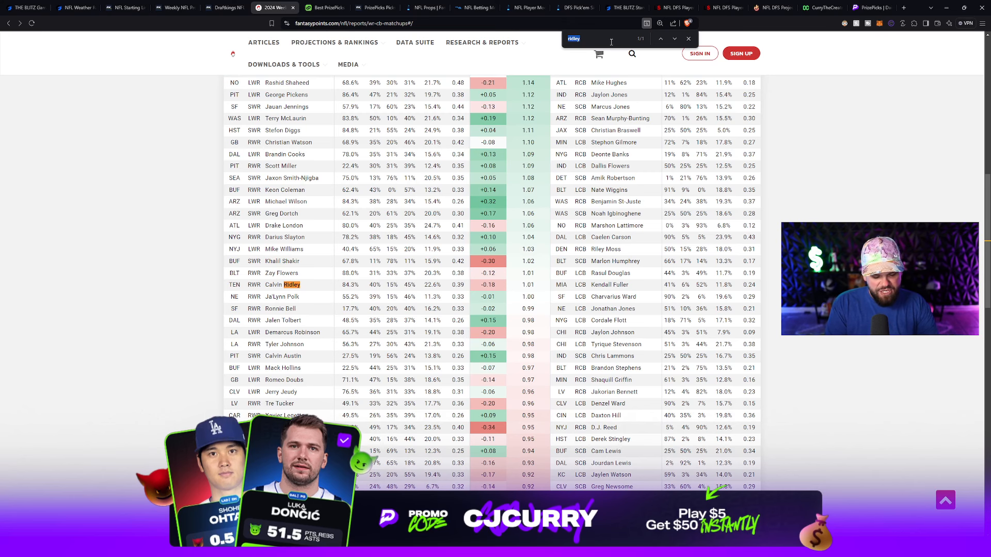
Find 'metcalf' and 'locket' in the WR/CB report and sort by ADVANTAGE.
type("metcalf")
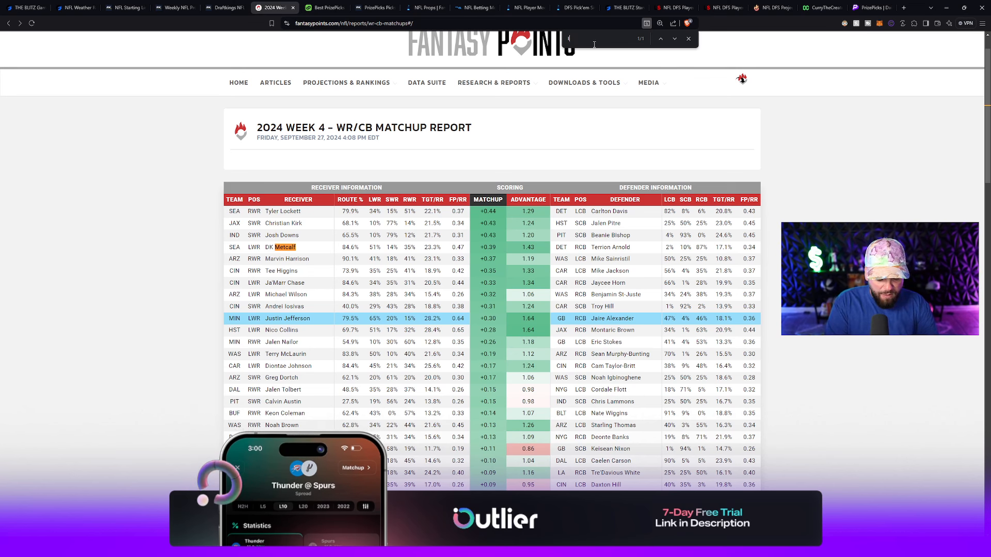
type("locket")
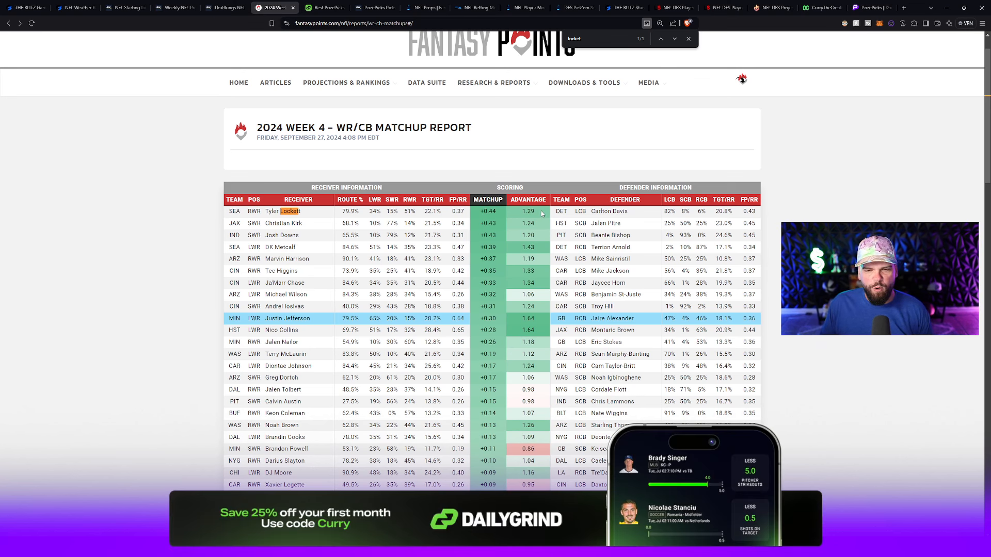
left_click(527, 199)
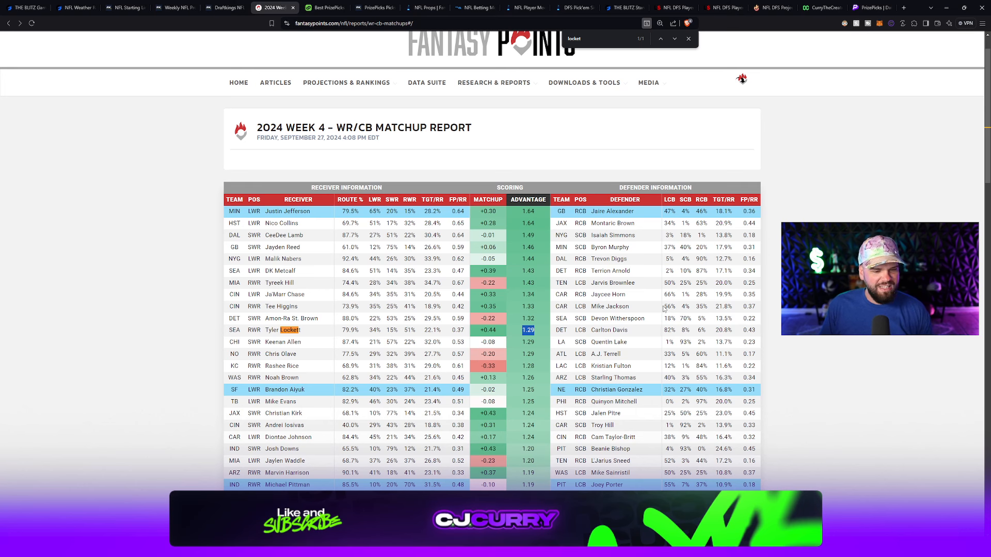
mouse_move(222, 67)
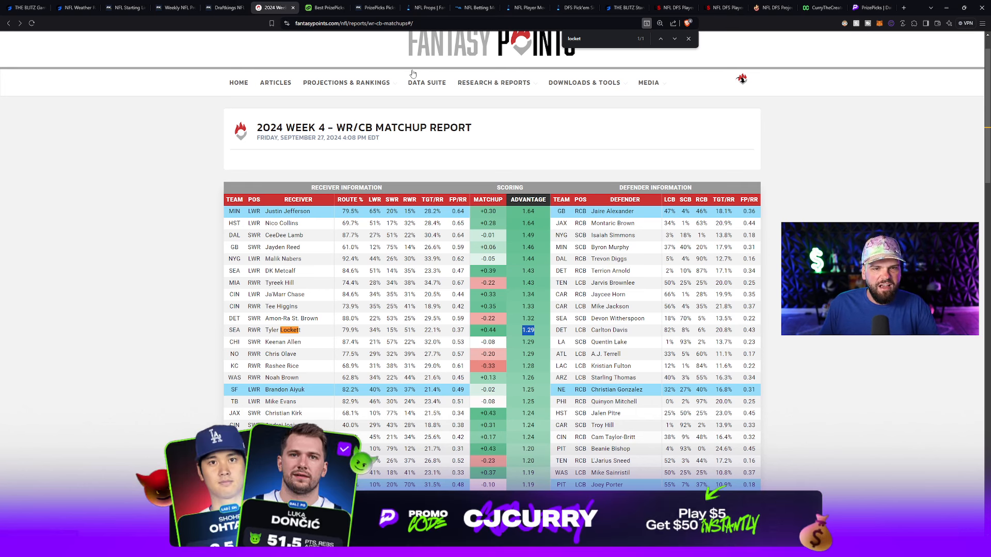
mouse_move(424, 8)
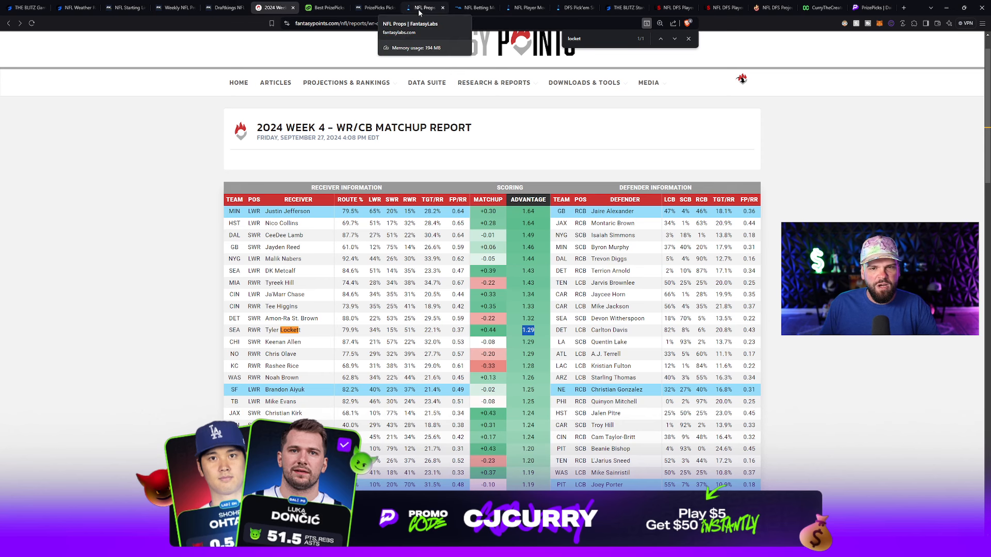
Filter FantasyLabs to quarterbacks, sorted by projection with Geno Smith on top.
left_click(524, 7)
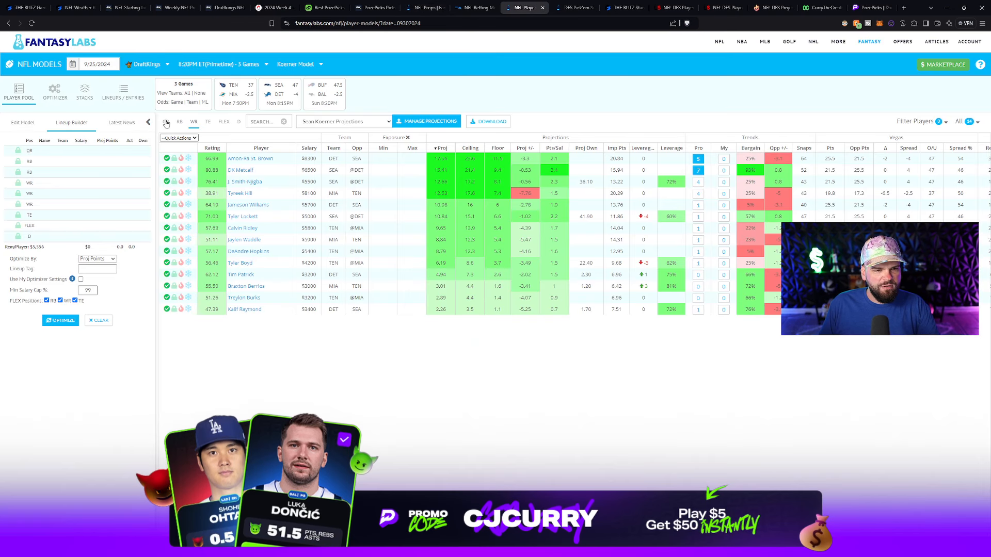
left_click(166, 121)
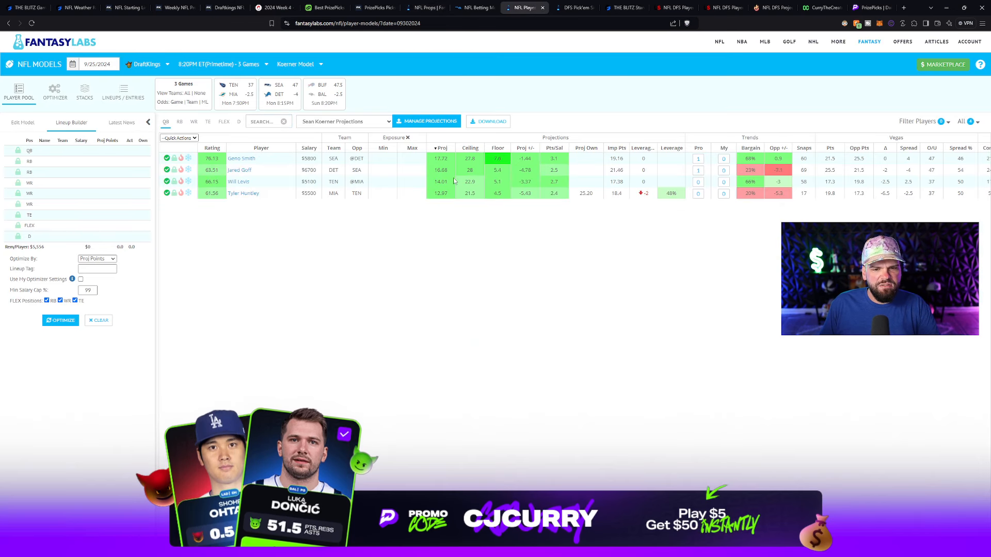
left_click(440, 148)
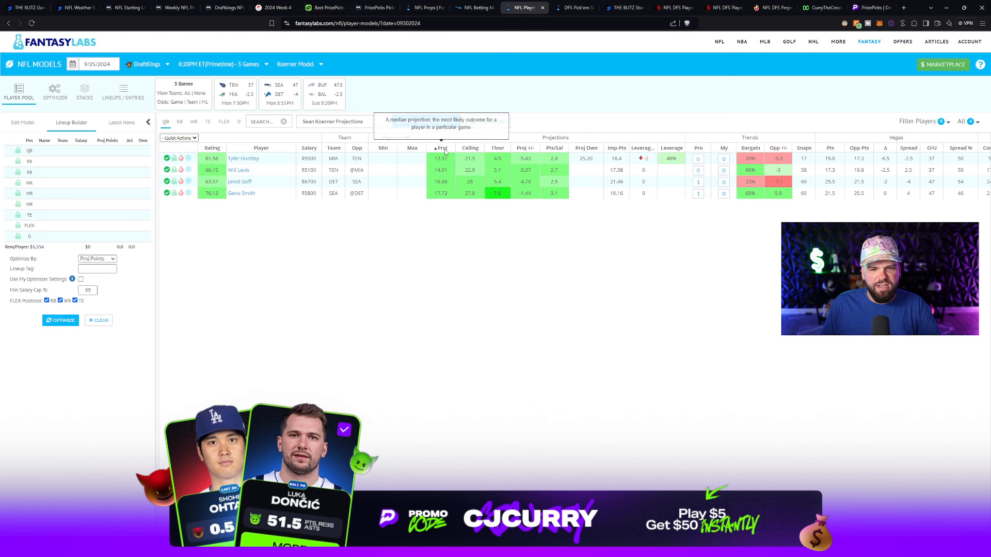
left_click(441, 148)
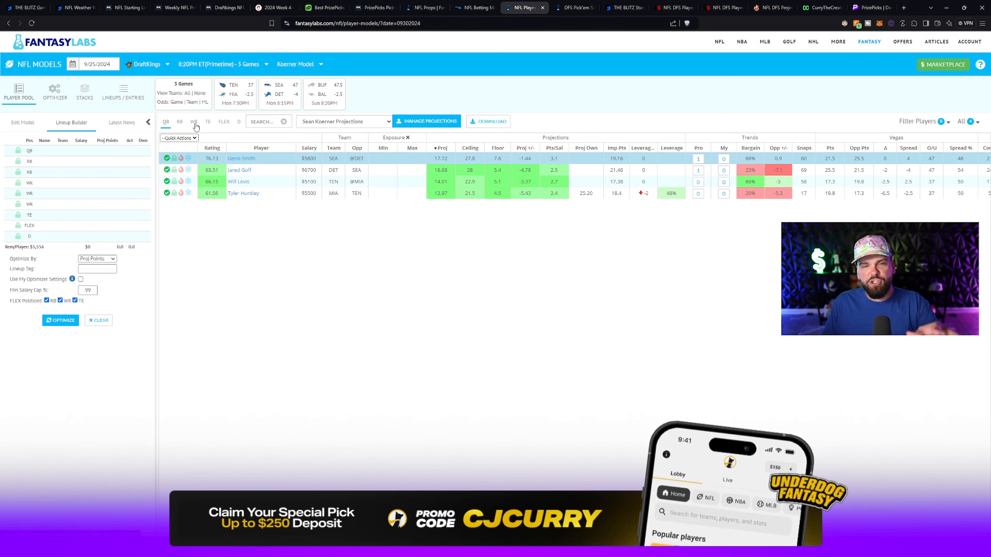
Filter to wide receivers and select Tyler Lockett's projected points.
left_click(194, 122)
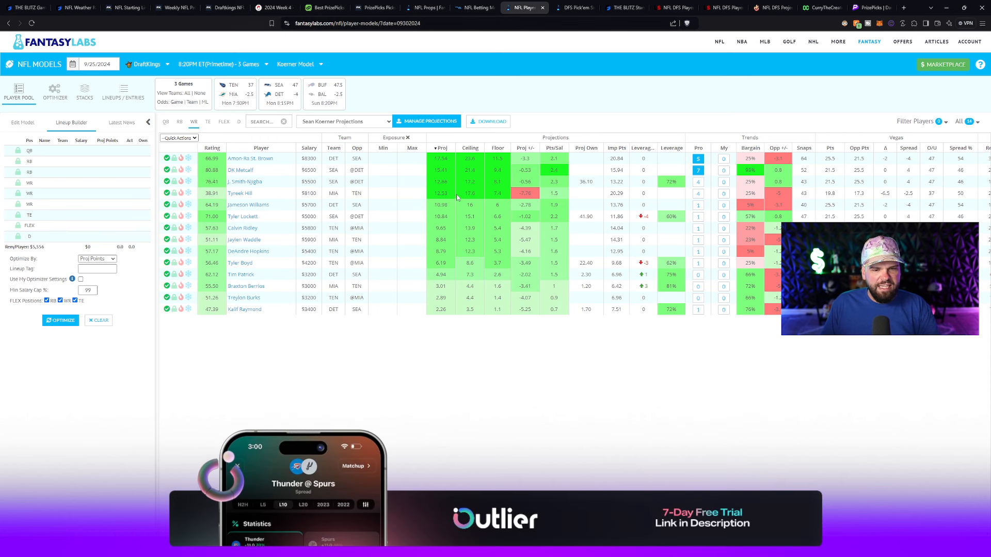
left_click(441, 170)
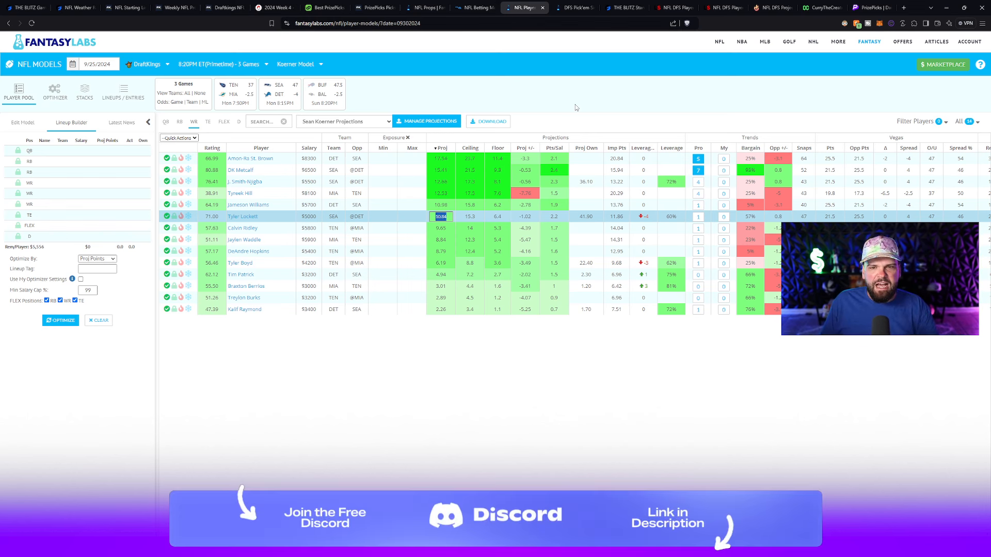
left_click(623, 8)
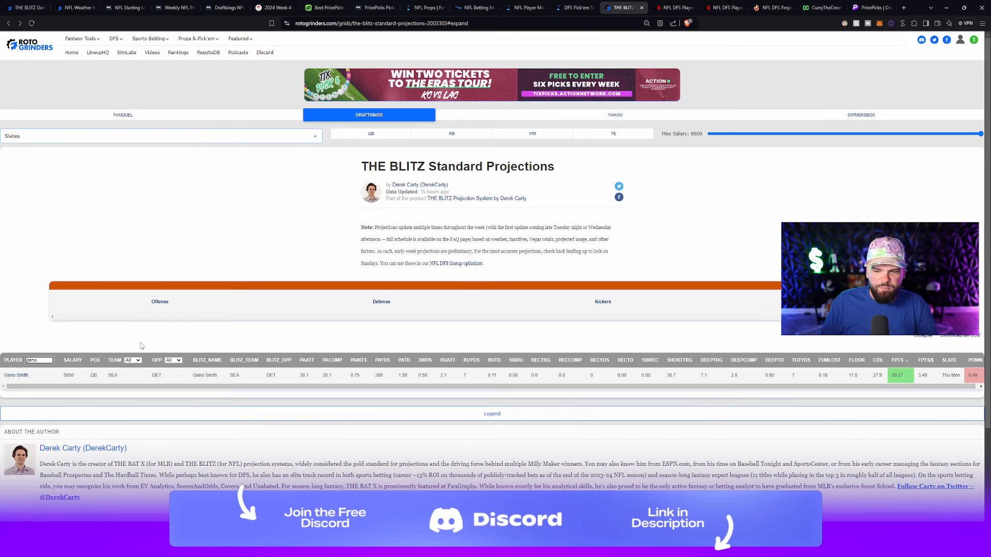
mouse_move(881, 402)
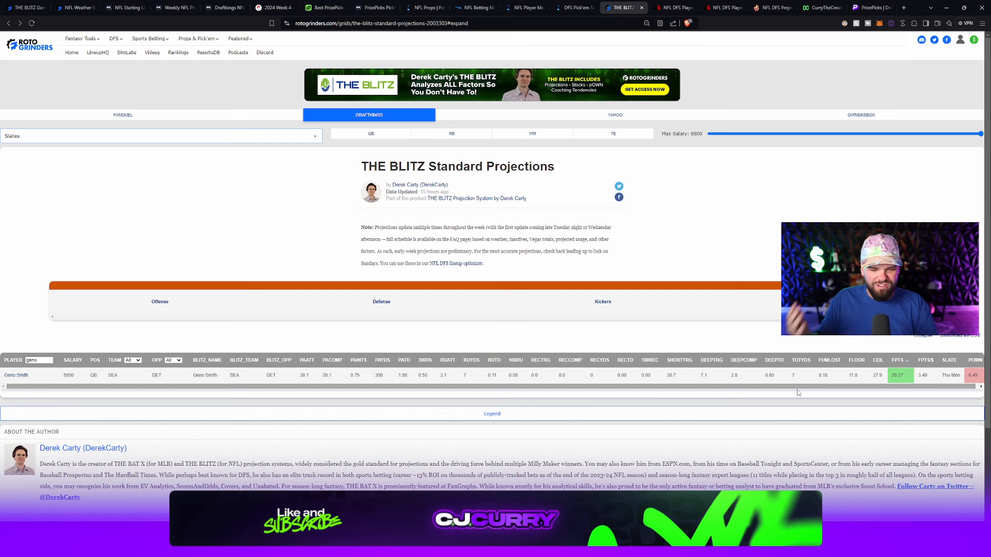
mouse_move(771, 408)
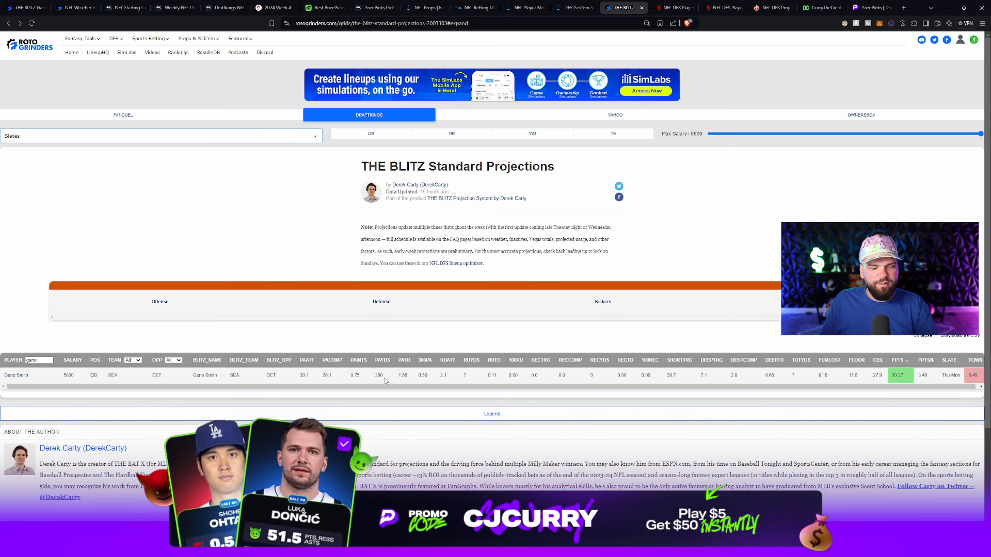
Check Tyler Lockett's BLITZ FPTS projection, then return to the $50 six-pick entry.
double_click(379, 375)
type("lockett")
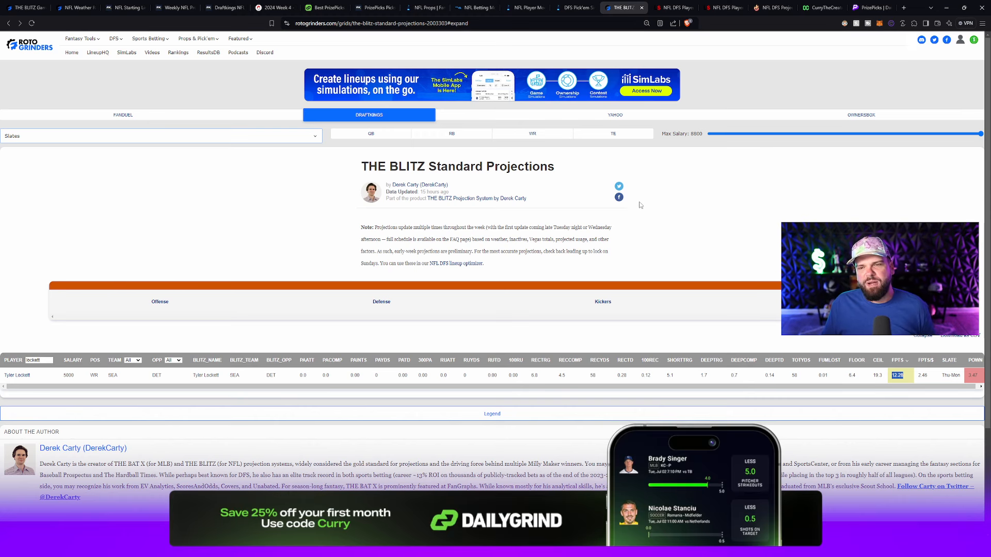
left_click(870, 8)
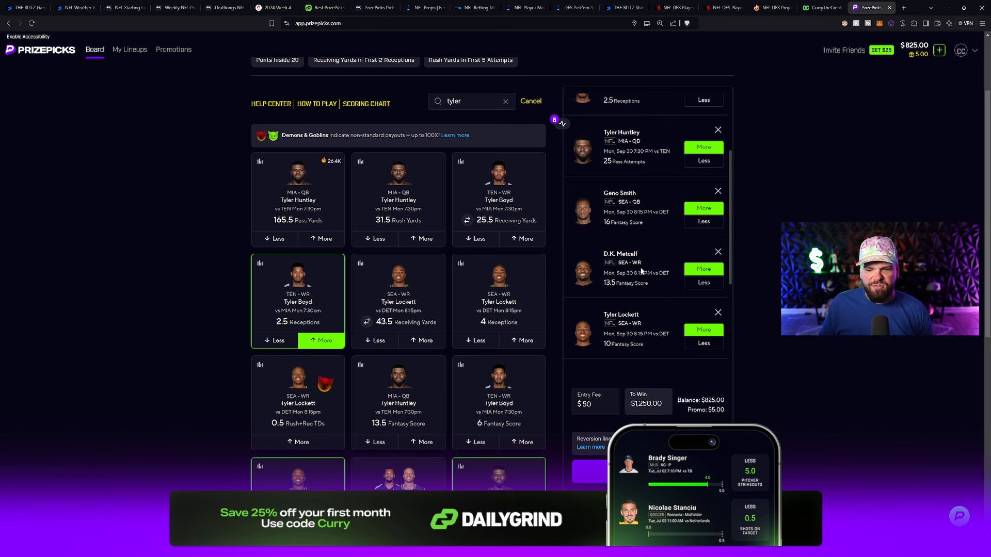
mouse_move(755, 321)
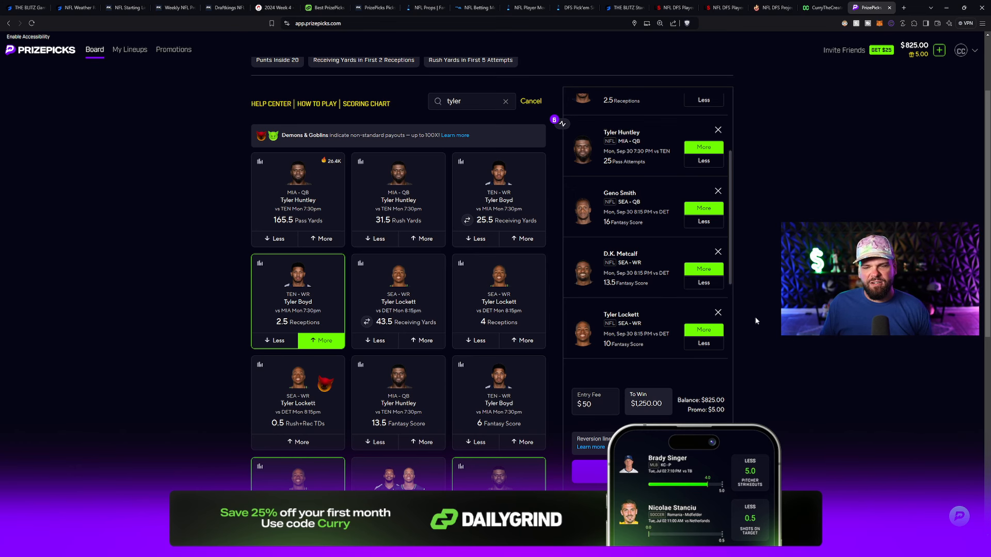
mouse_move(644, 266)
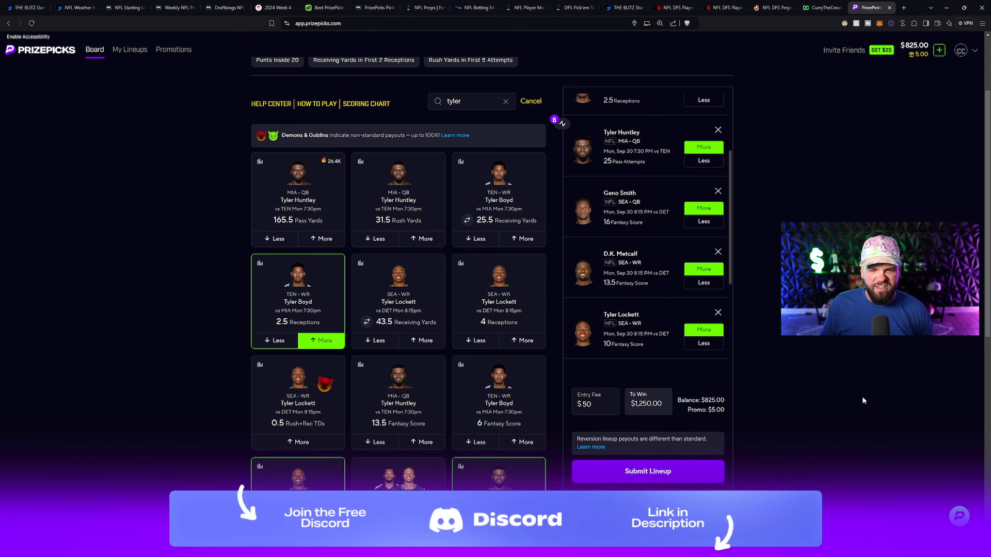
mouse_move(855, 400)
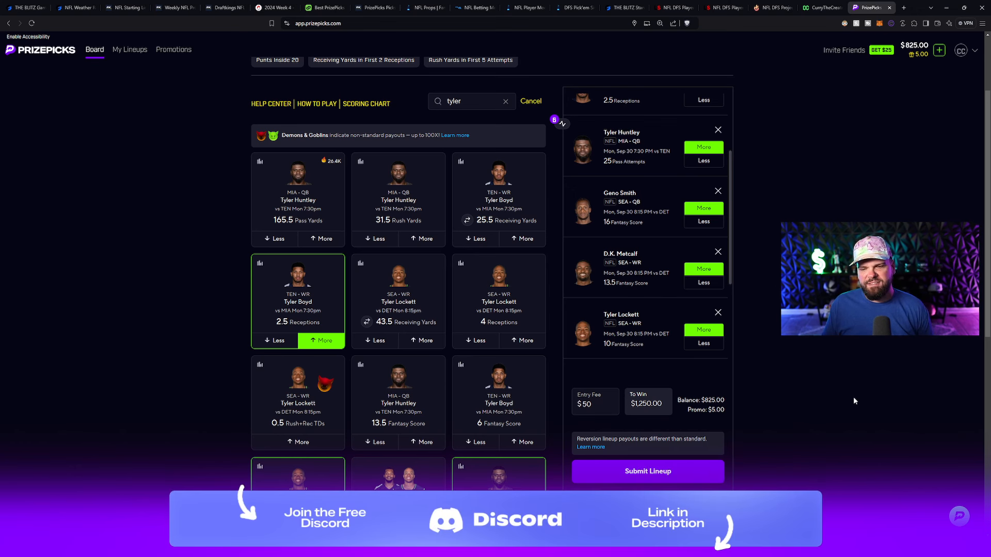